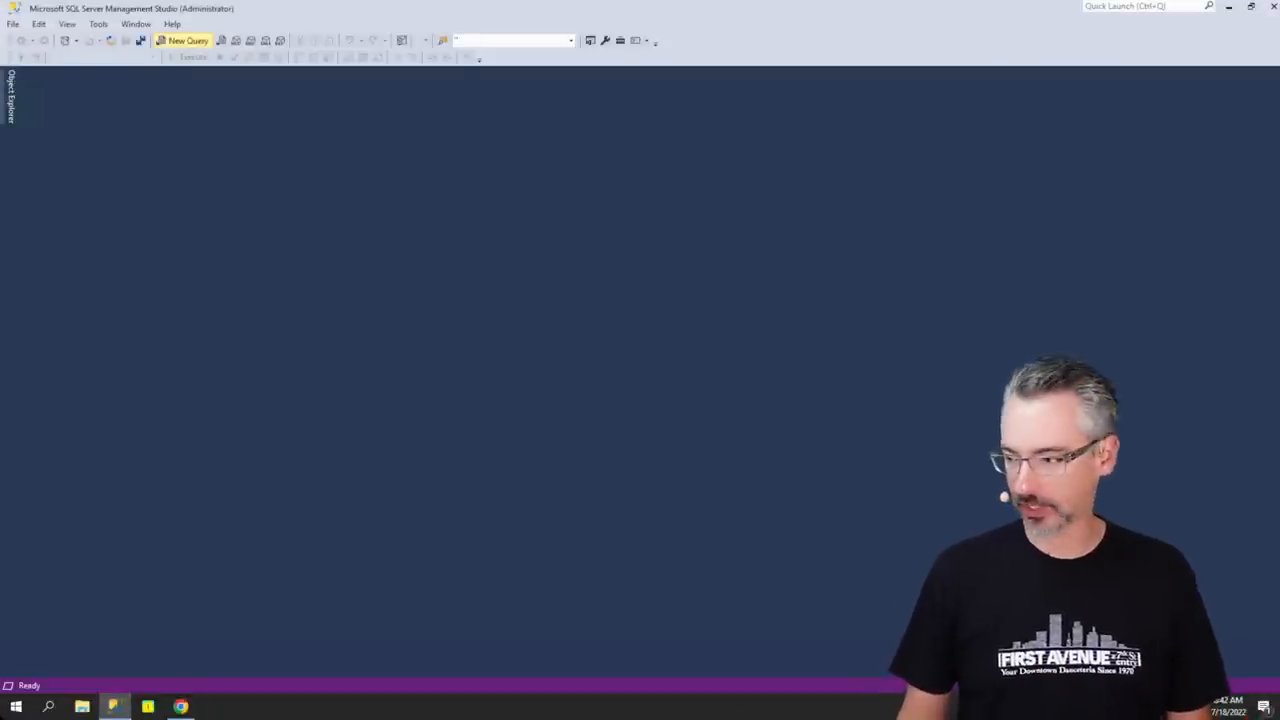
- Open a blank SQLQuery1.sql query window connected to the master database
{"action": "left_click", "coordinate": [185, 40]}
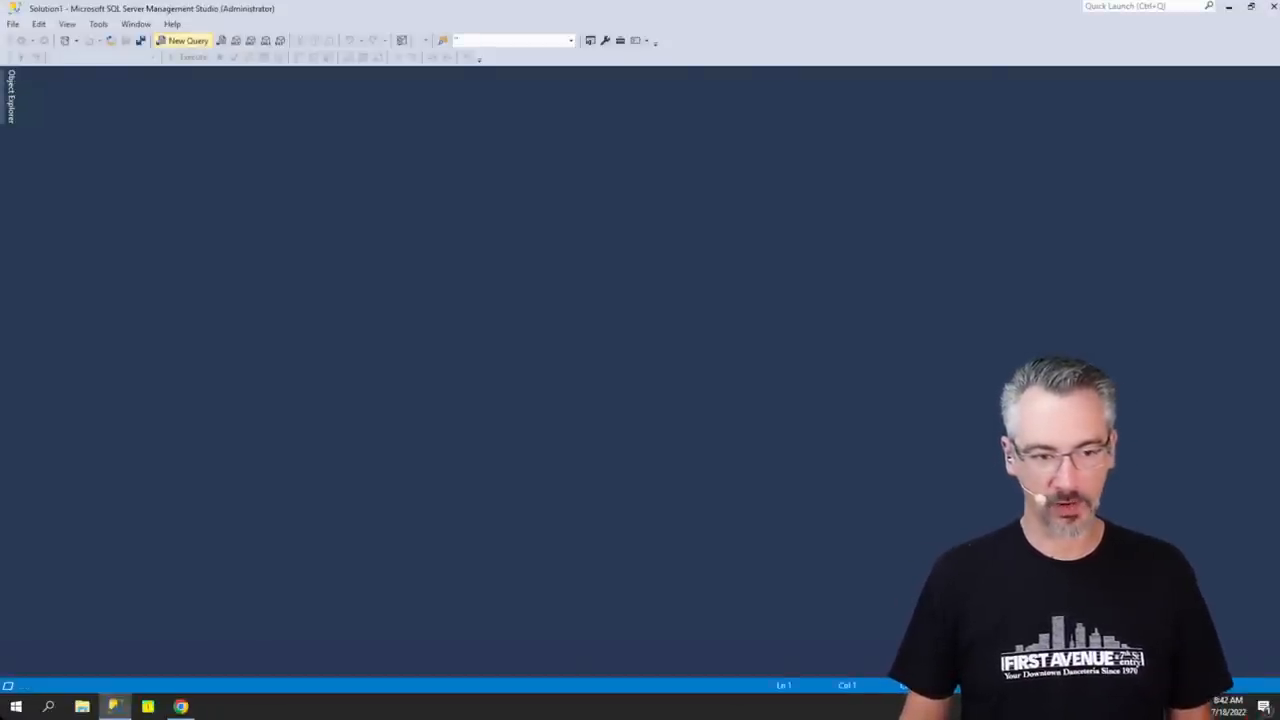
{"action": "left_click", "coordinate": [184, 40]}
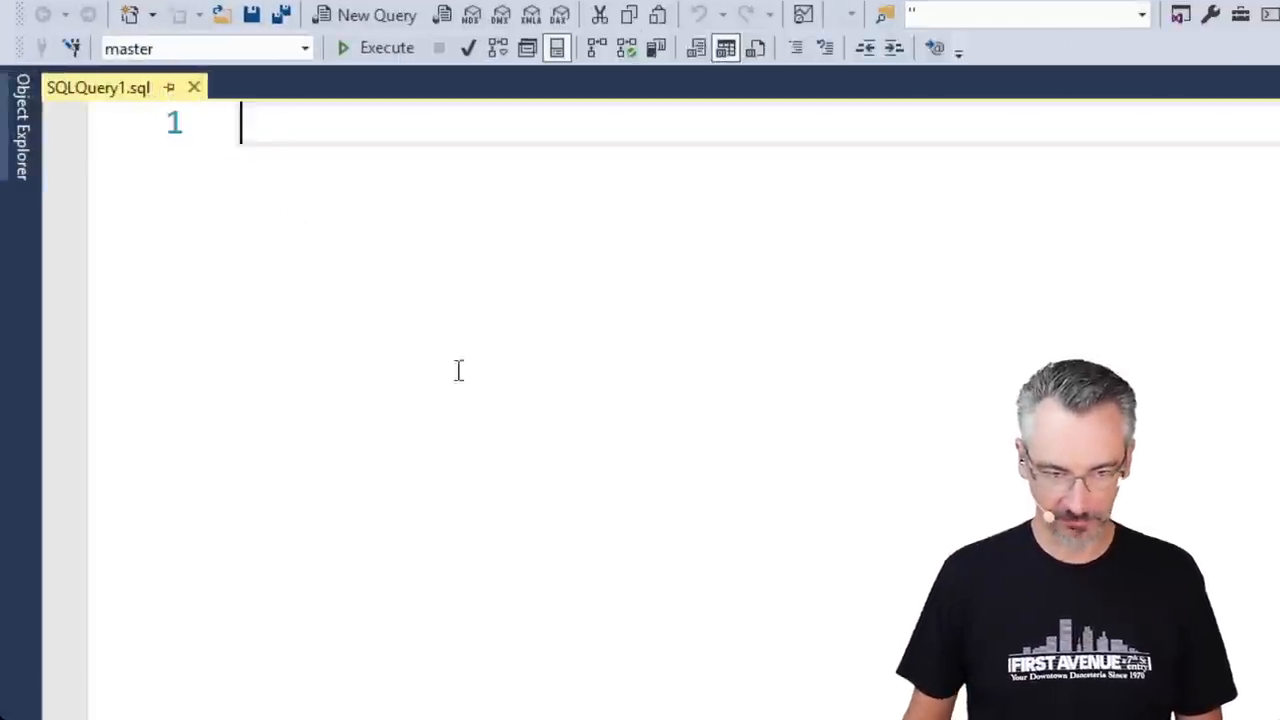
- Begin CREATE TABLE dbo.Sales with SaleDate DATETIME and ProductId columns
{"action": "type", "text": "CREATE TABLE"}
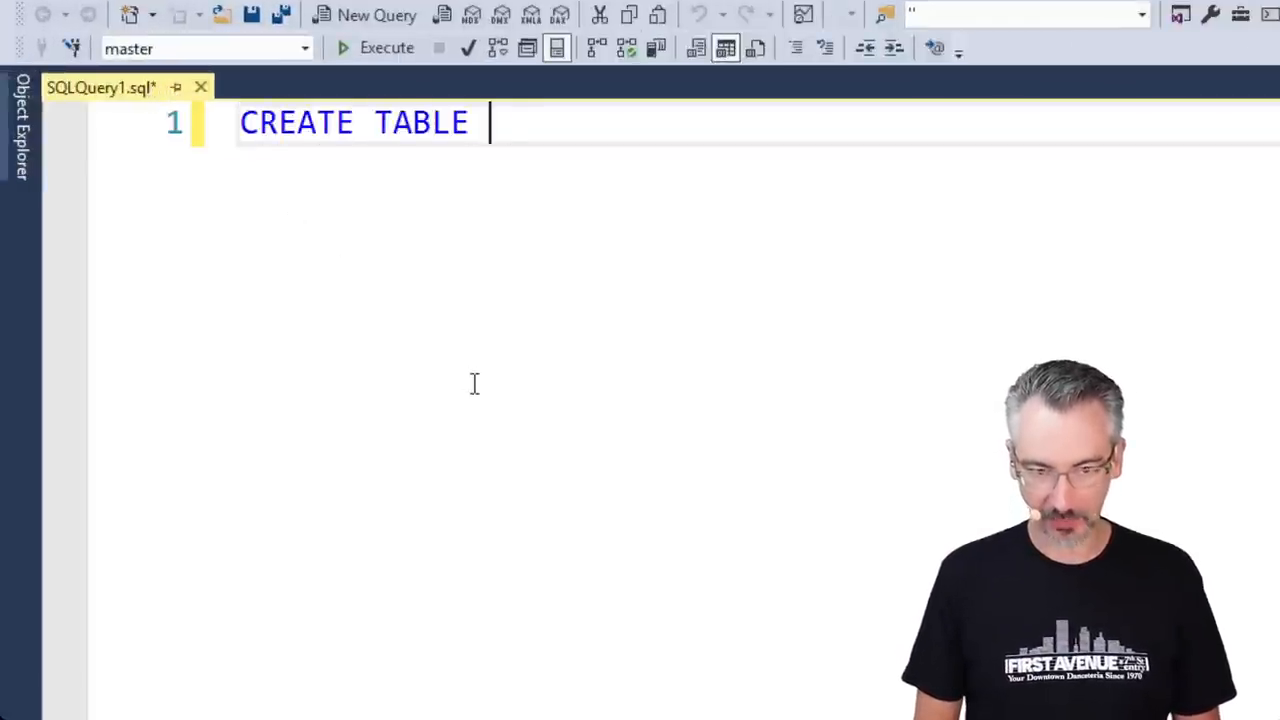
{"action": "type", "text": "dbo.Sales"}
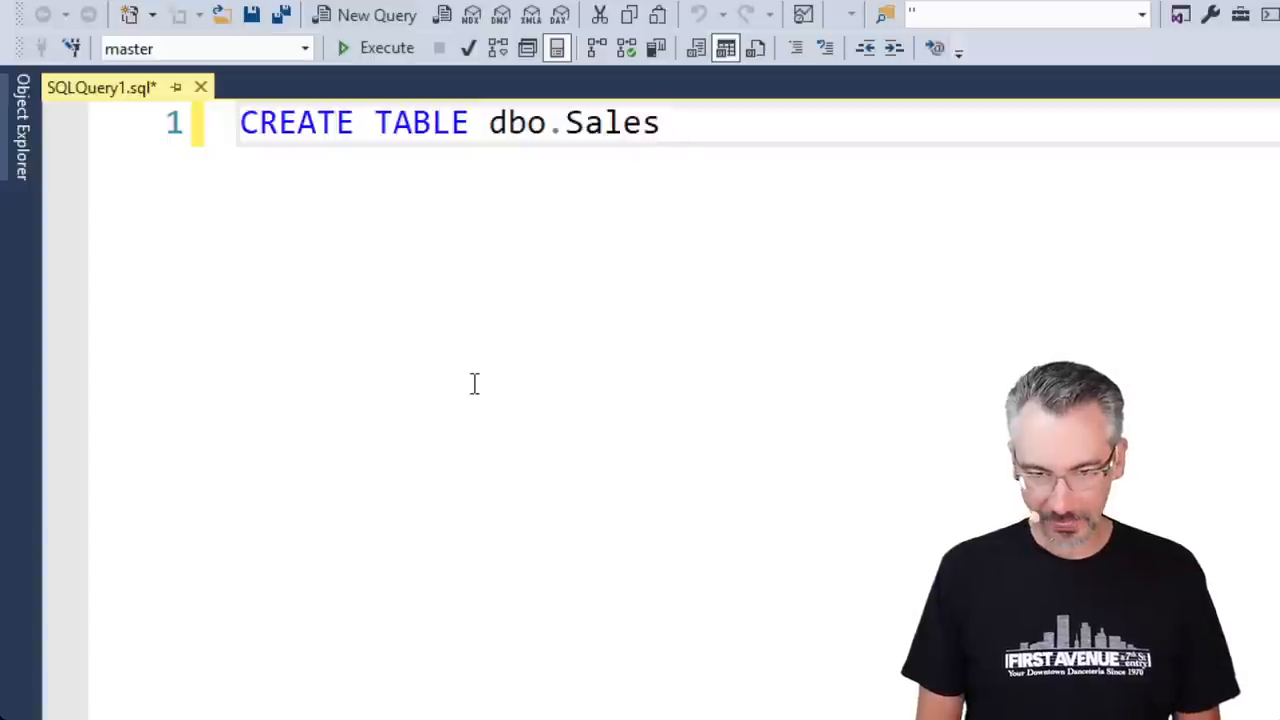
{"action": "type", "text": "("}
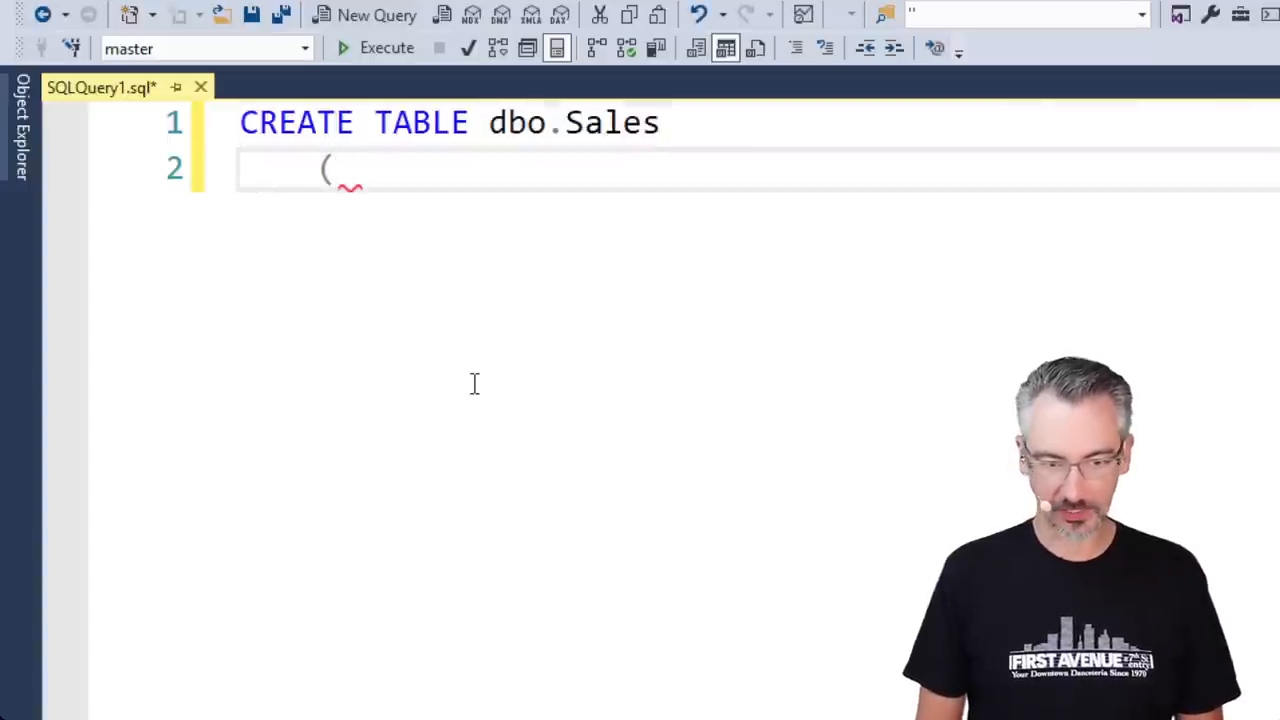
{"action": "type", "text": "SaleDa"}
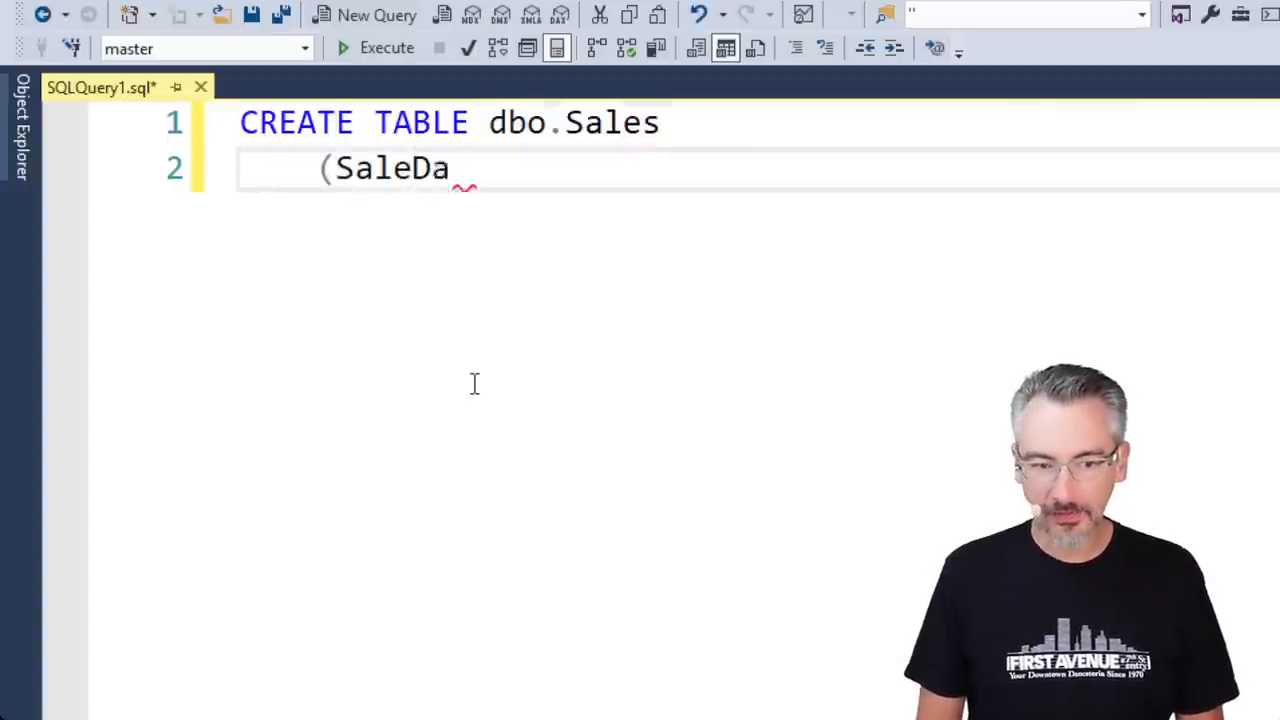
{"action": "type", "text": "te DATETIME"}
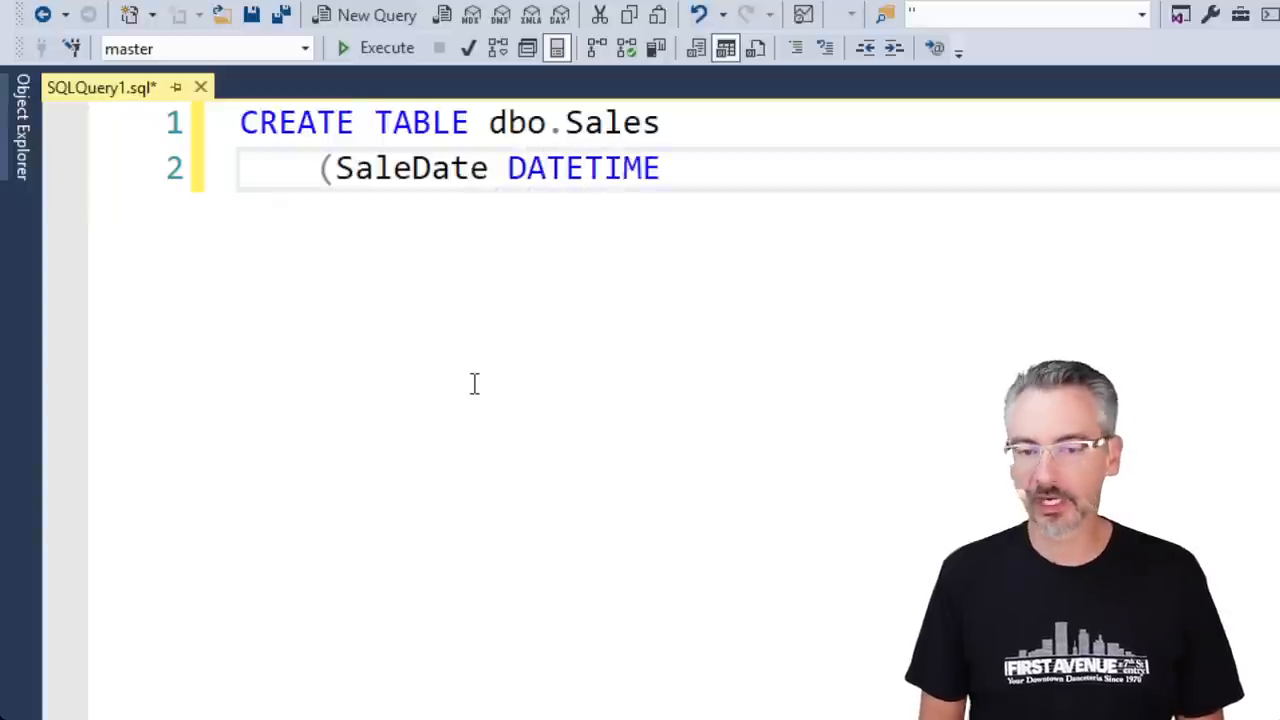
{"action": "type", "text": ","}
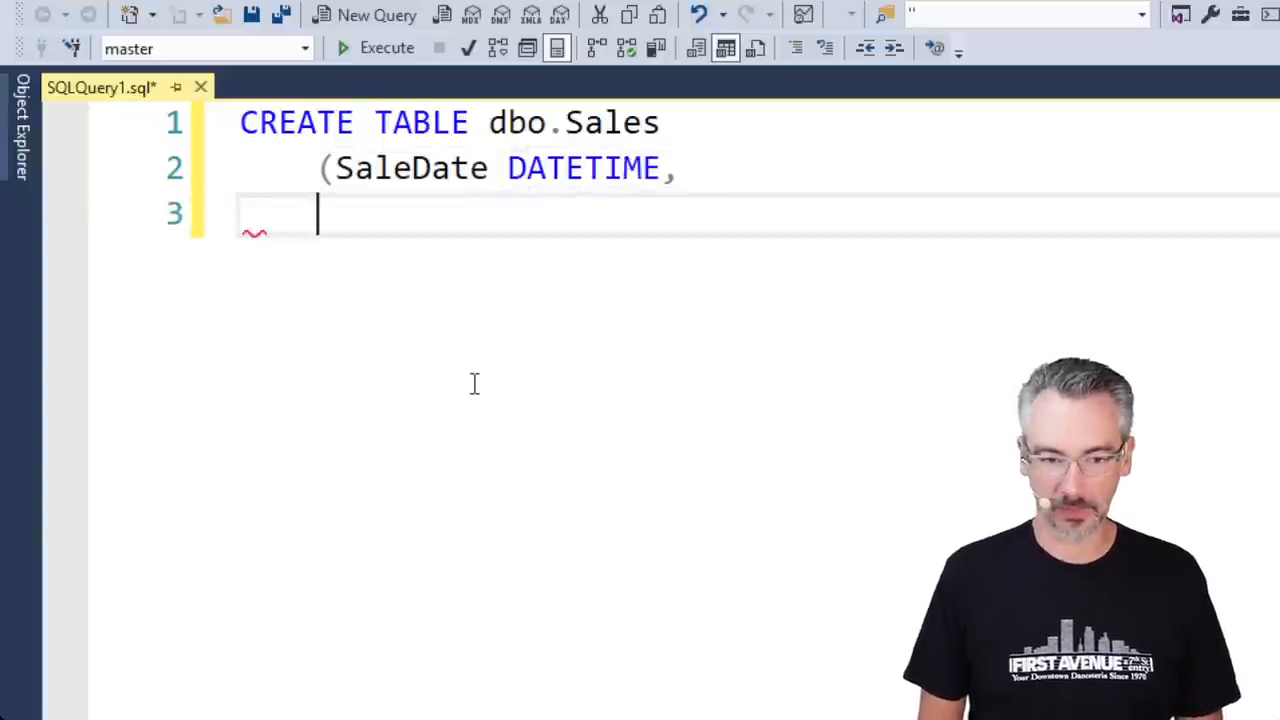
{"action": "type", "text": "ProductId INT,"}
{"action": "type", "text": "Qt"}
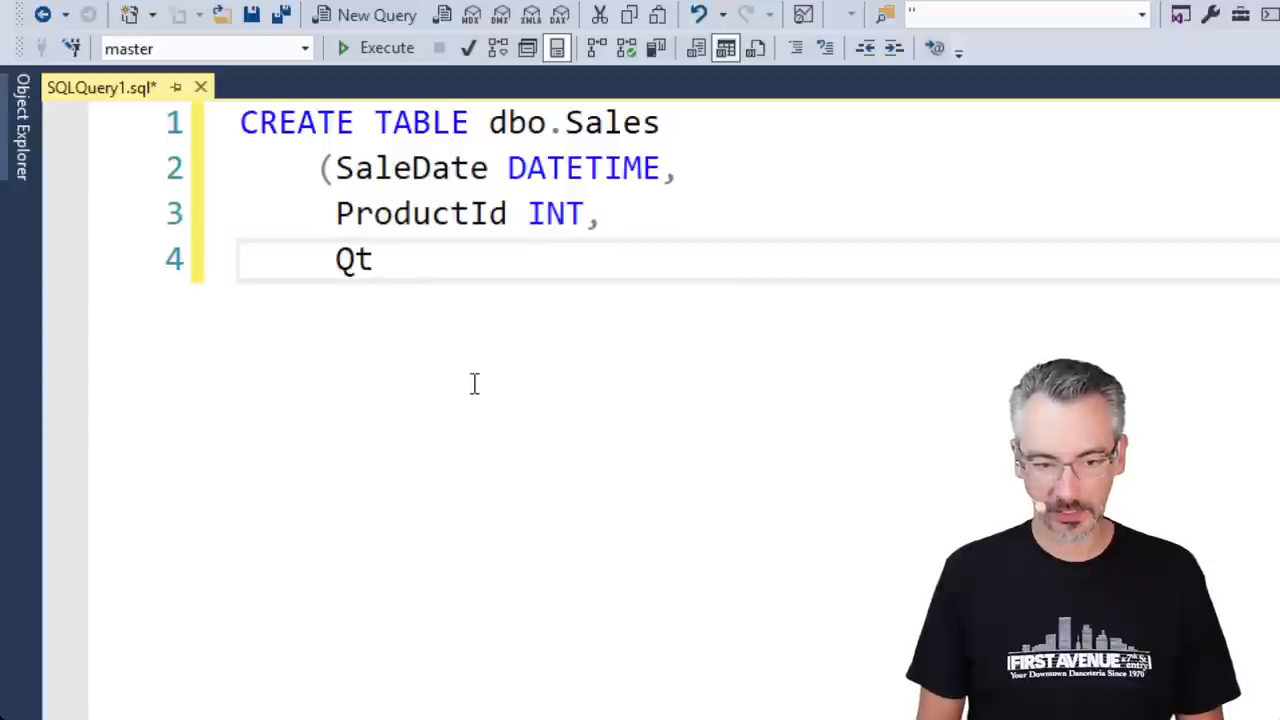
- Add QtySold and PriceEach DECIMAL(18,2) columns and close the statement with ');'
{"action": "type", "text": "ySold"}
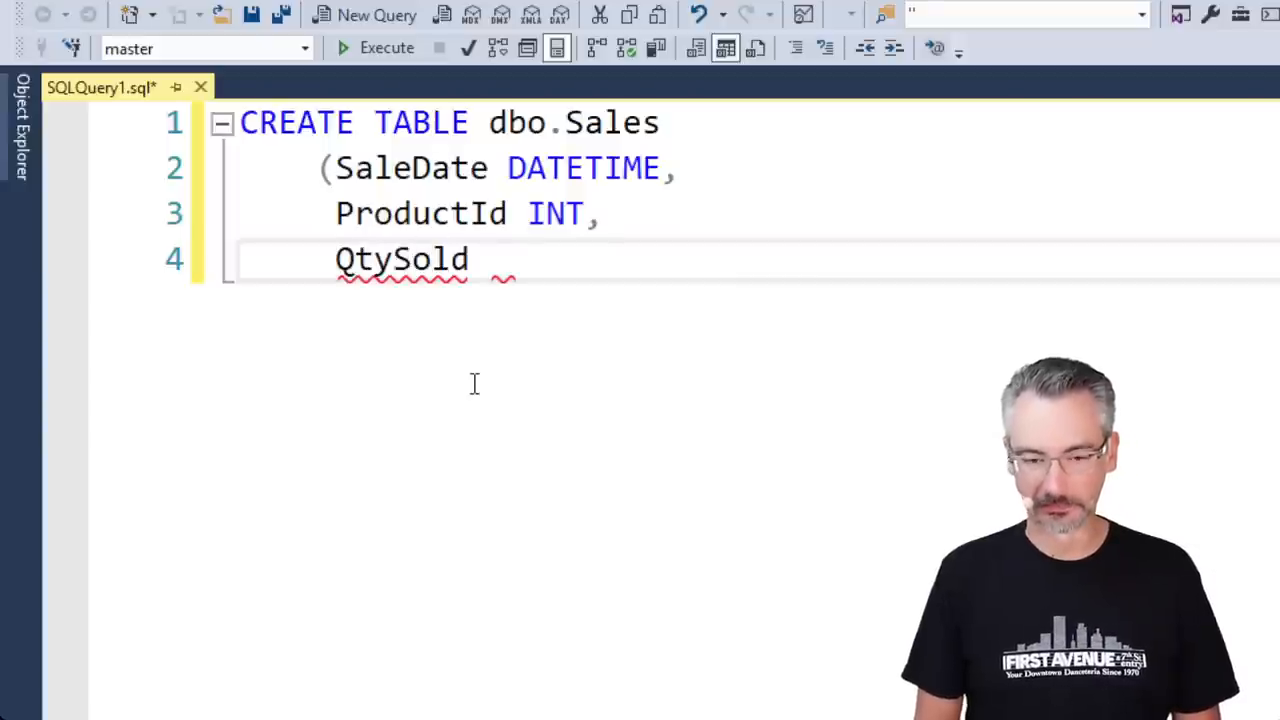
{"action": "type", "text": "DECIMAL"}
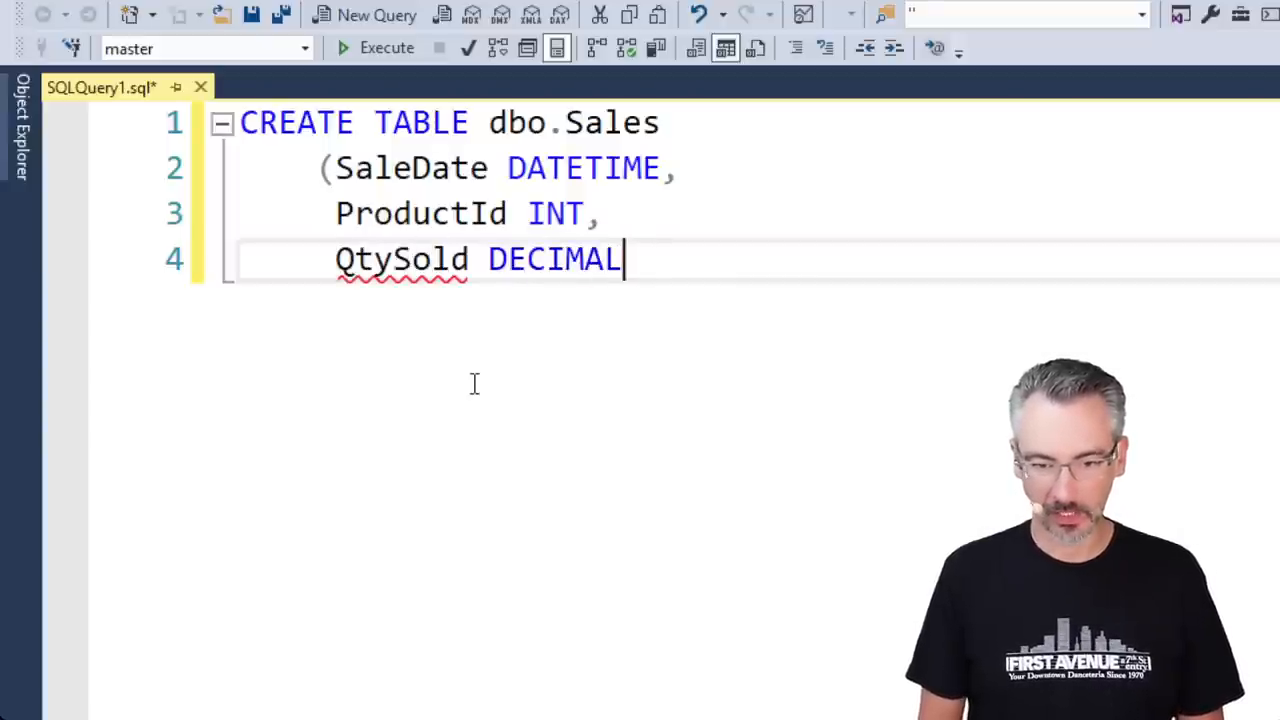
{"action": "type", "text": "(18,2)"}
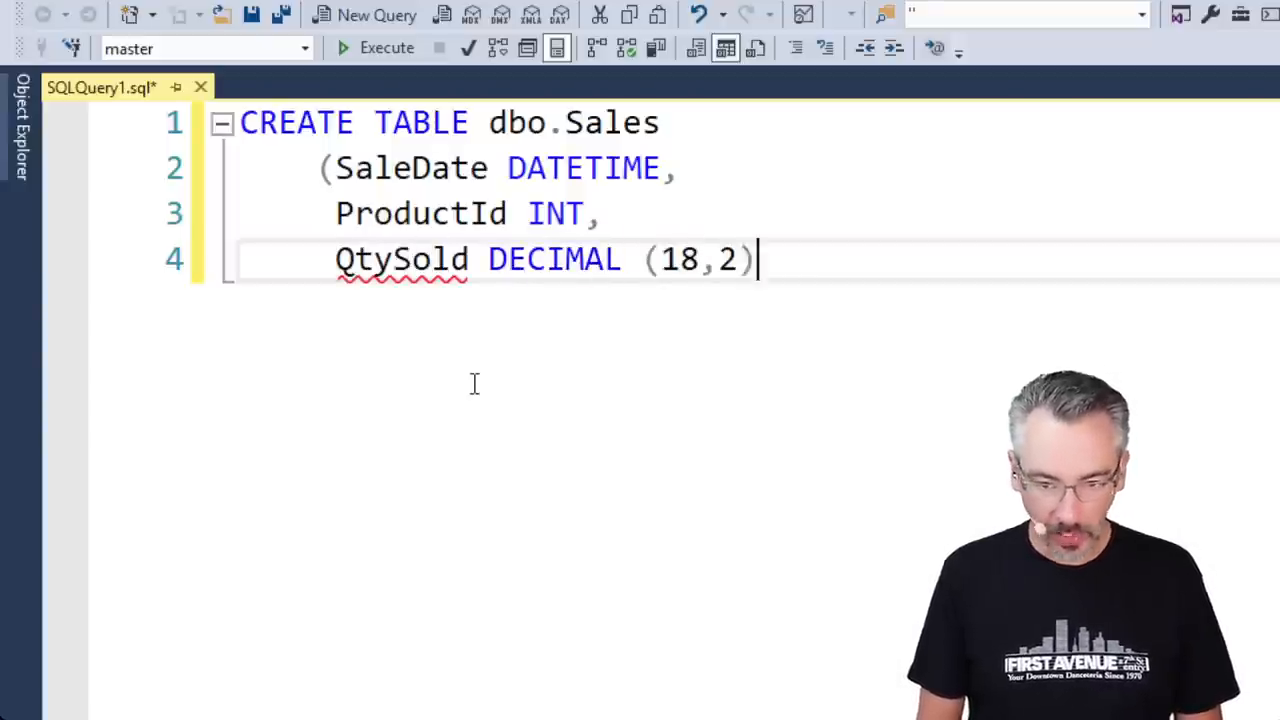
{"action": "type", "text": ","}
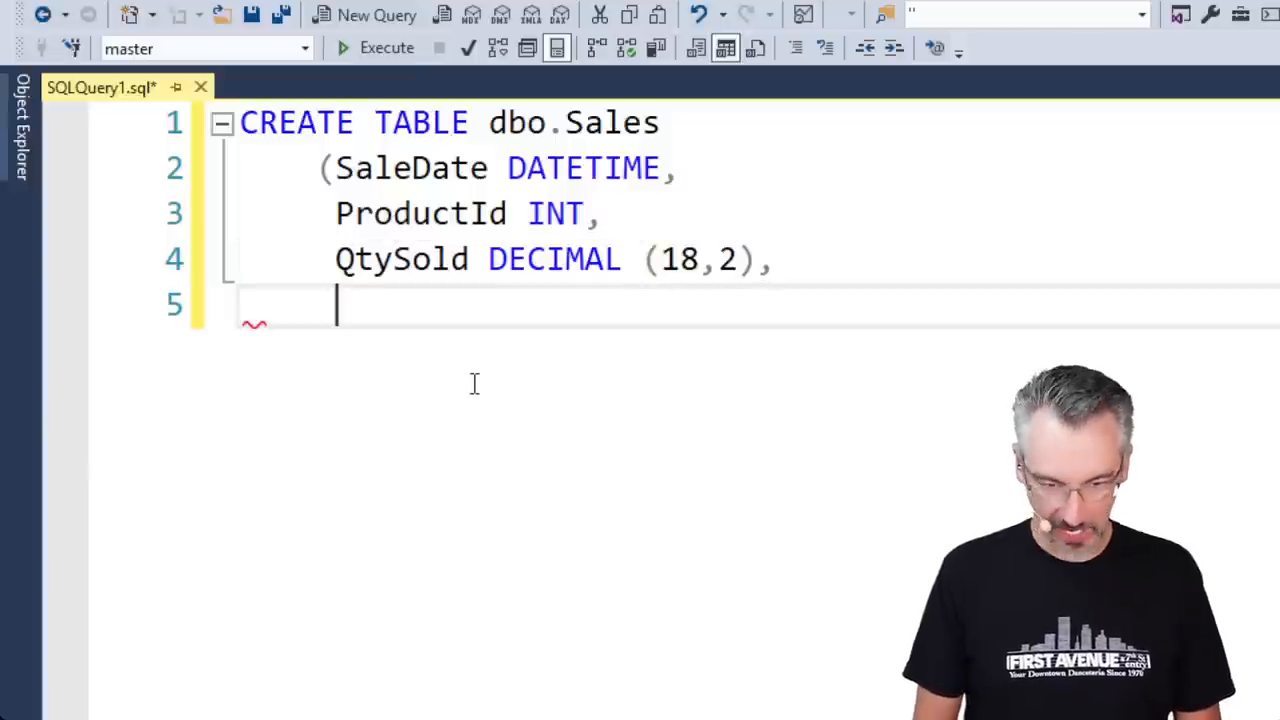
{"action": "type", "text": "Cos"}
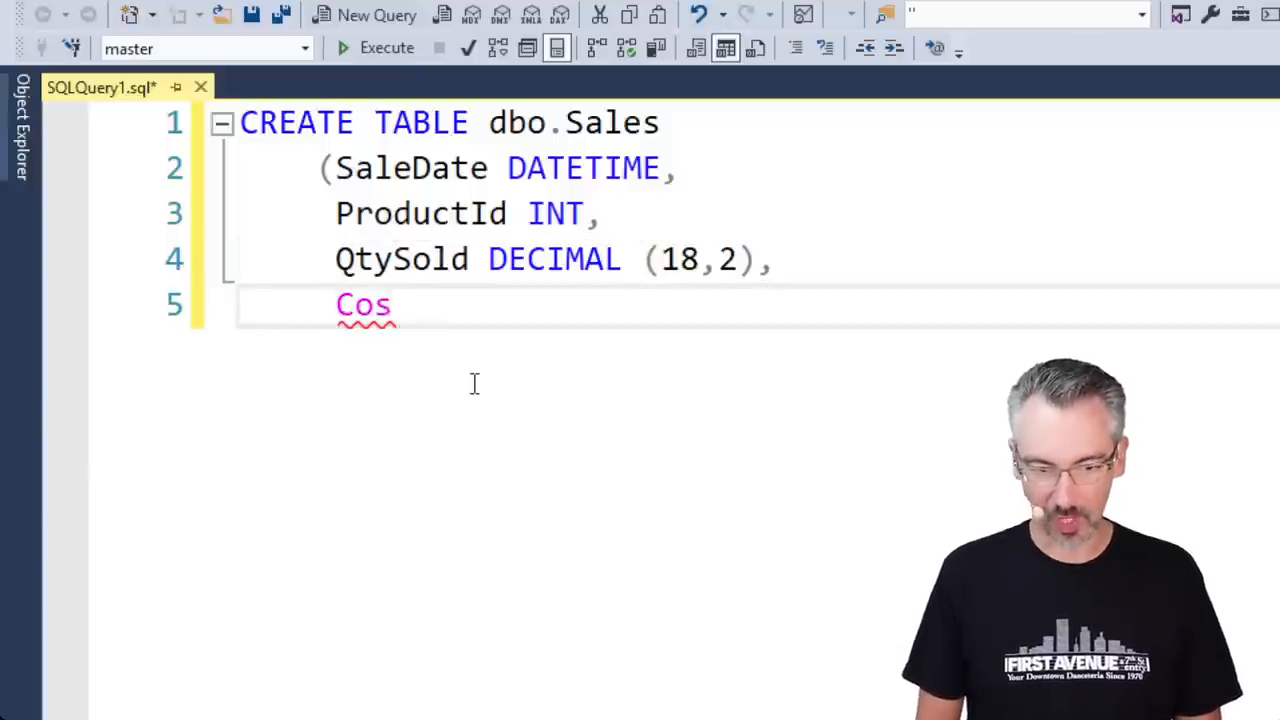
{"action": "type", "text": "PriceEach"}
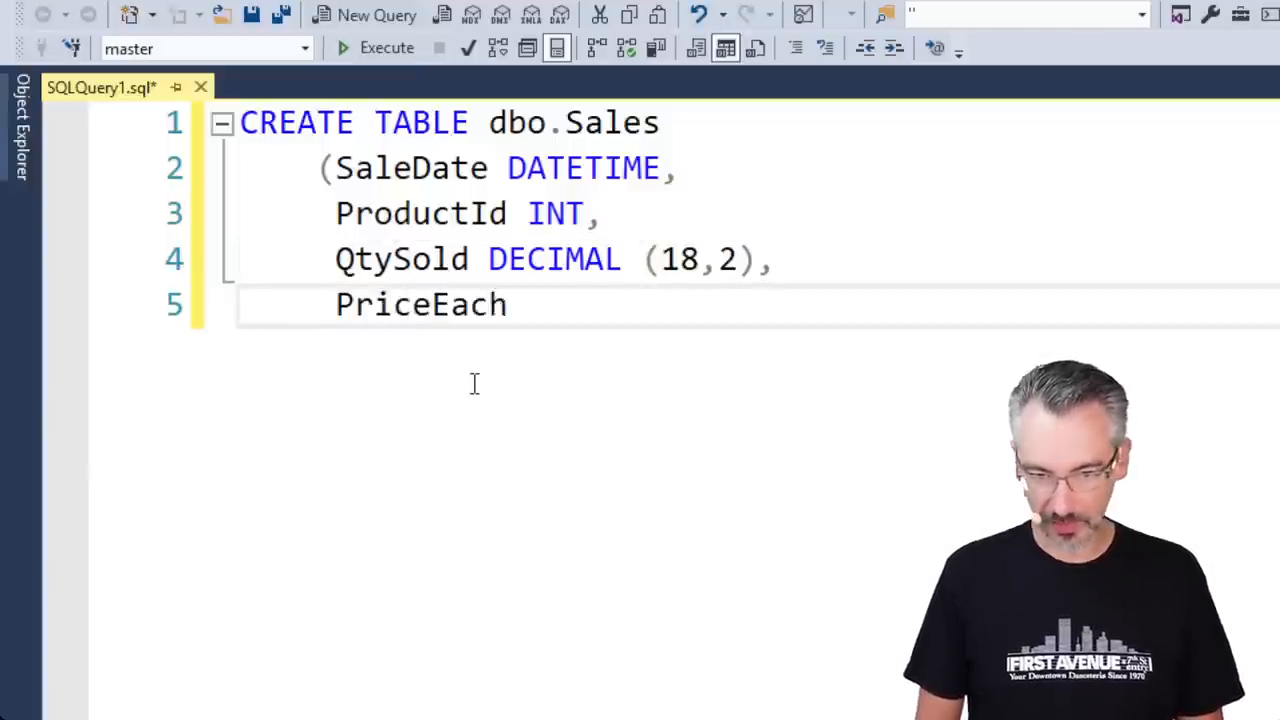
{"action": "type", "text": "DECIMAL("}
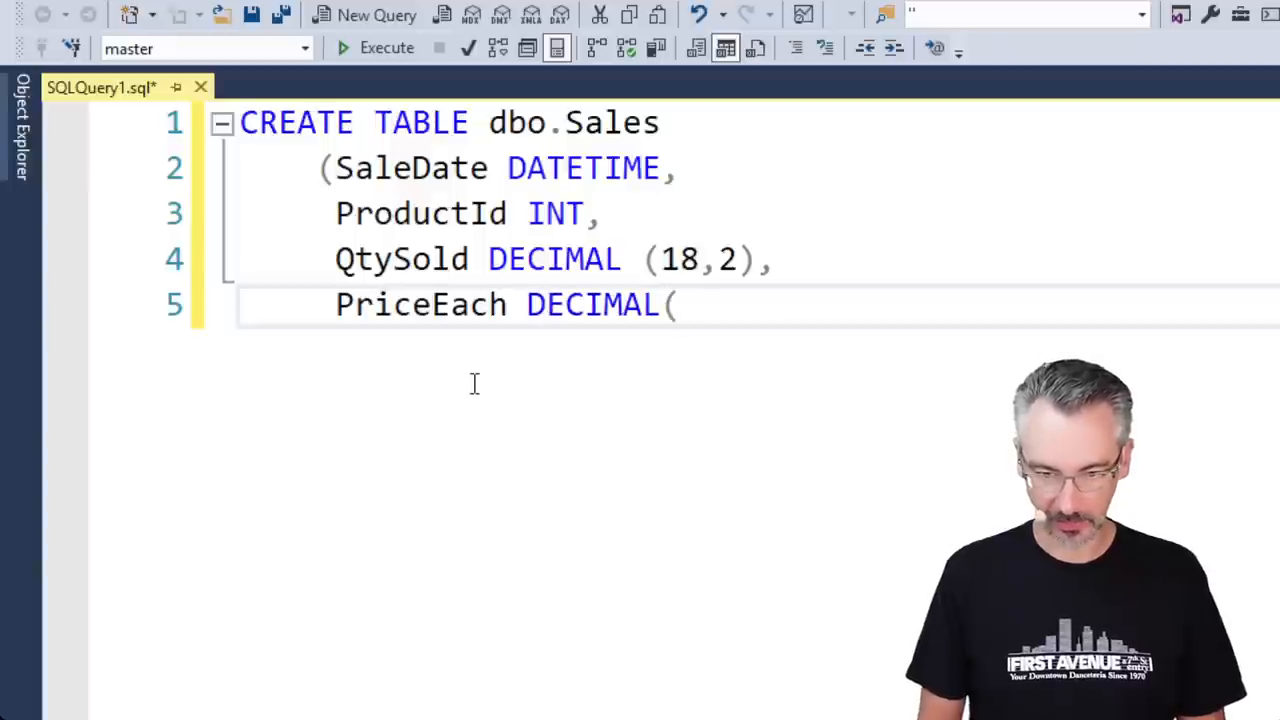
{"action": "type", "text": "18,2)"}
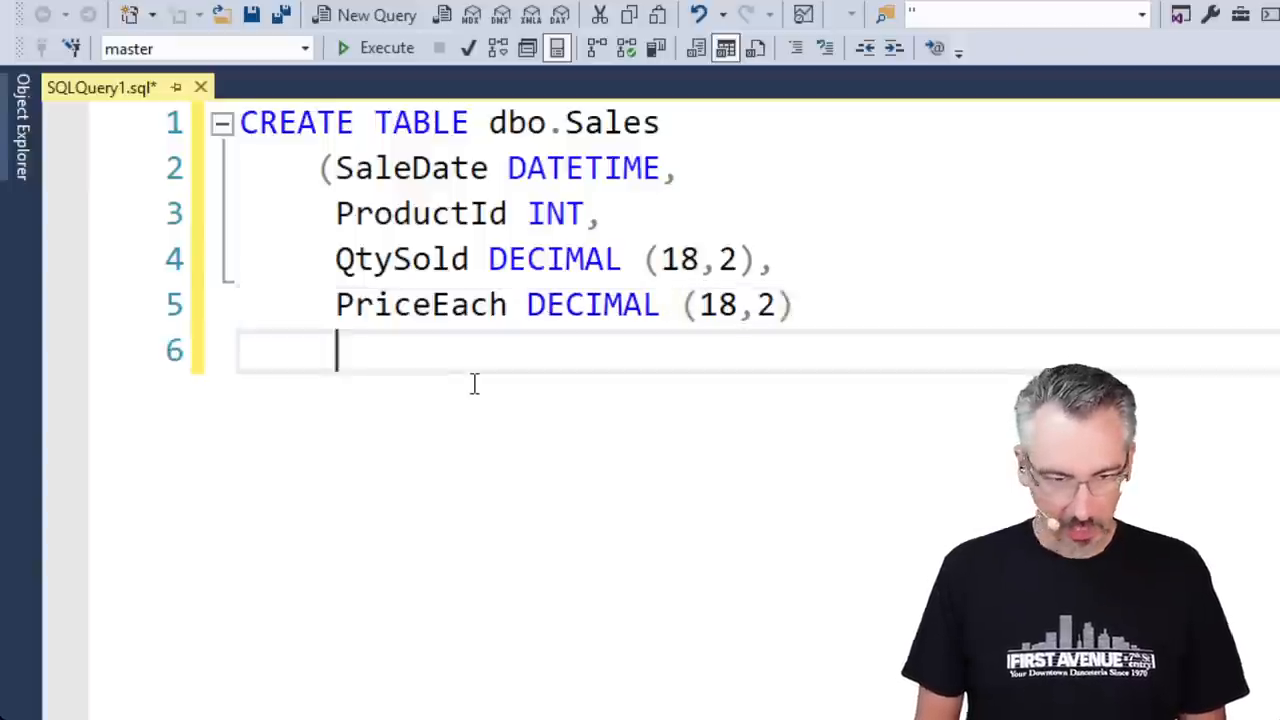
{"action": "type", "text": ");"}
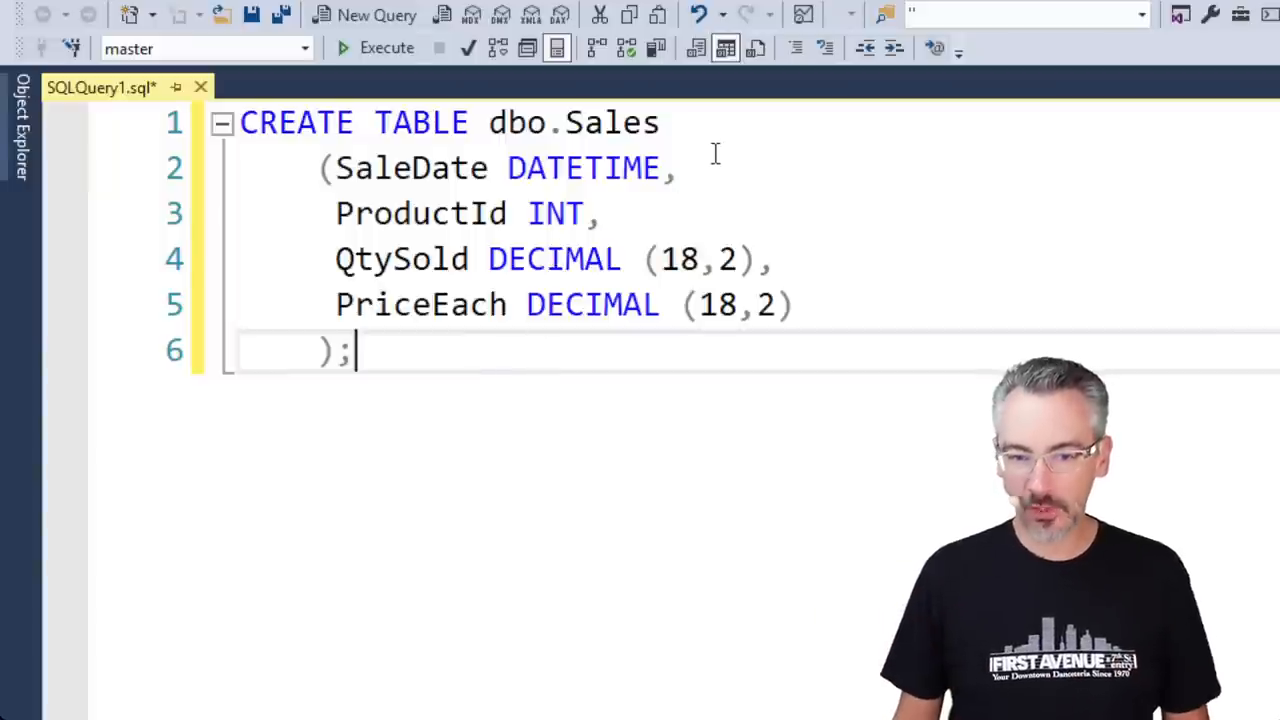
- Rename the table to dbo.Sales_2022, duplicate it as dbo.Sales_2021, and add GO after each
{"action": "left_click", "coordinate": [660, 122]}
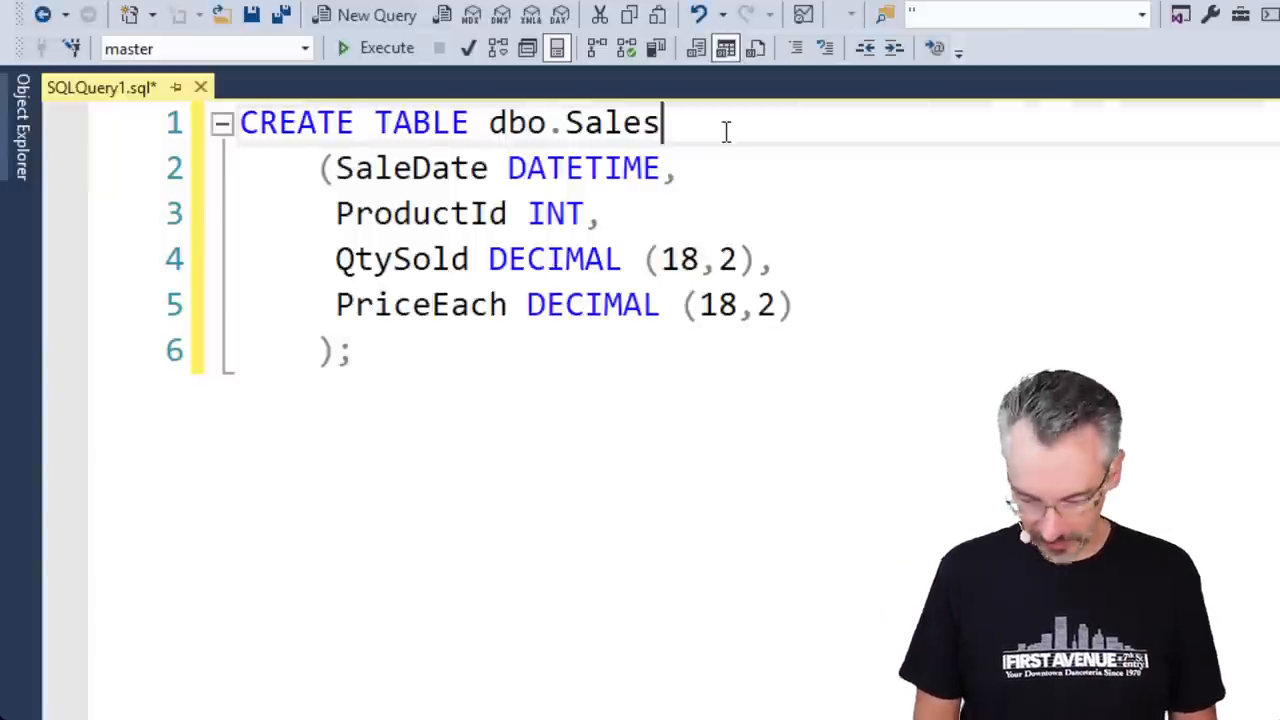
{"action": "type", "text": "_2022"}
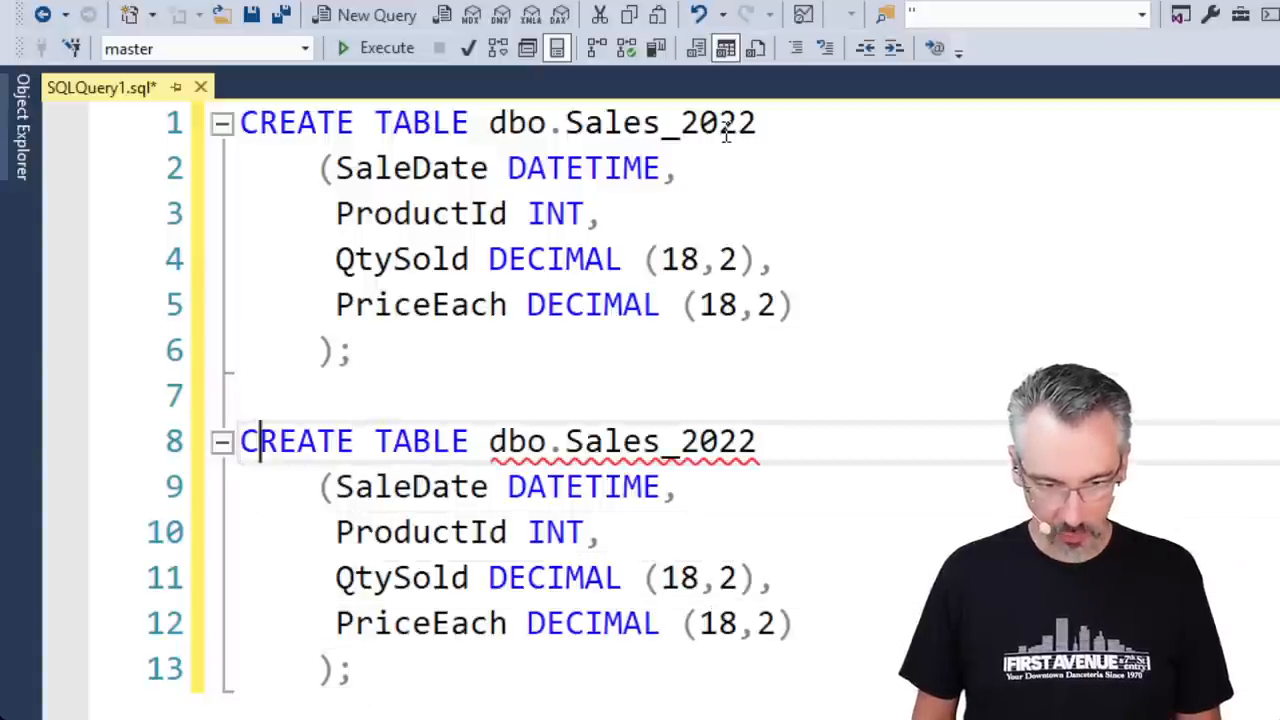
{"action": "type", "text": "1"}
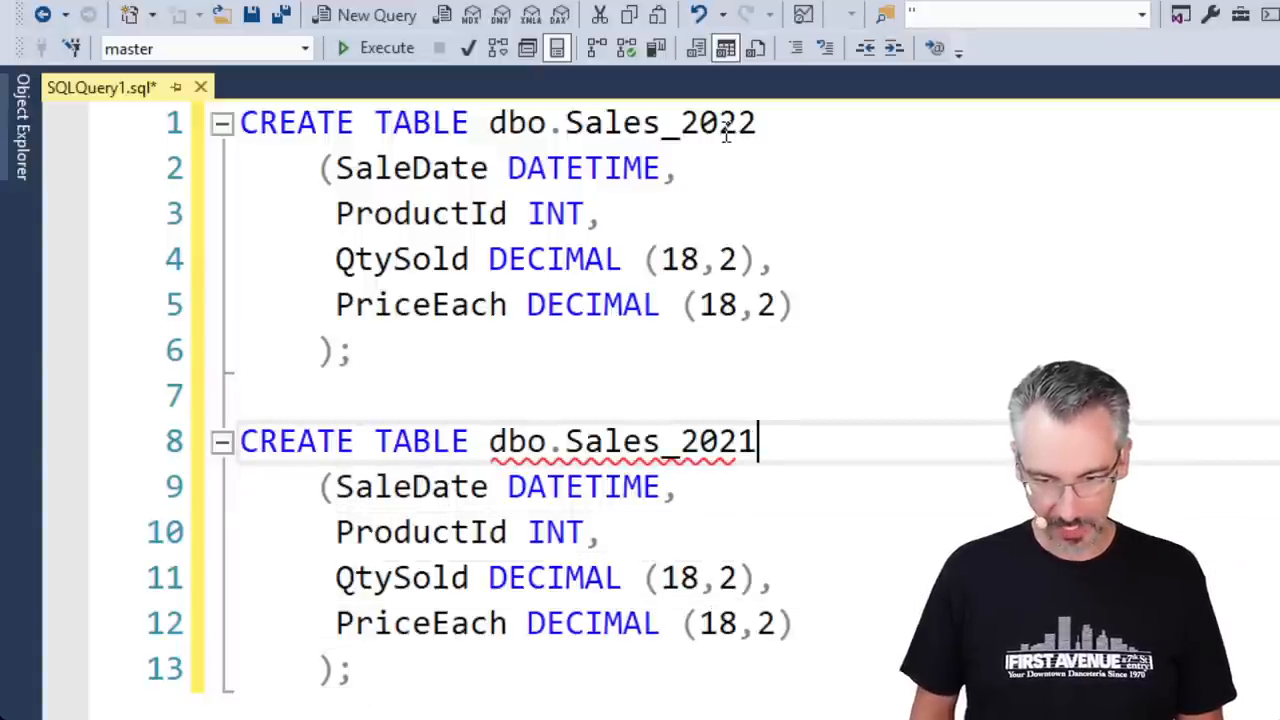
{"action": "type", "text": "GO"}
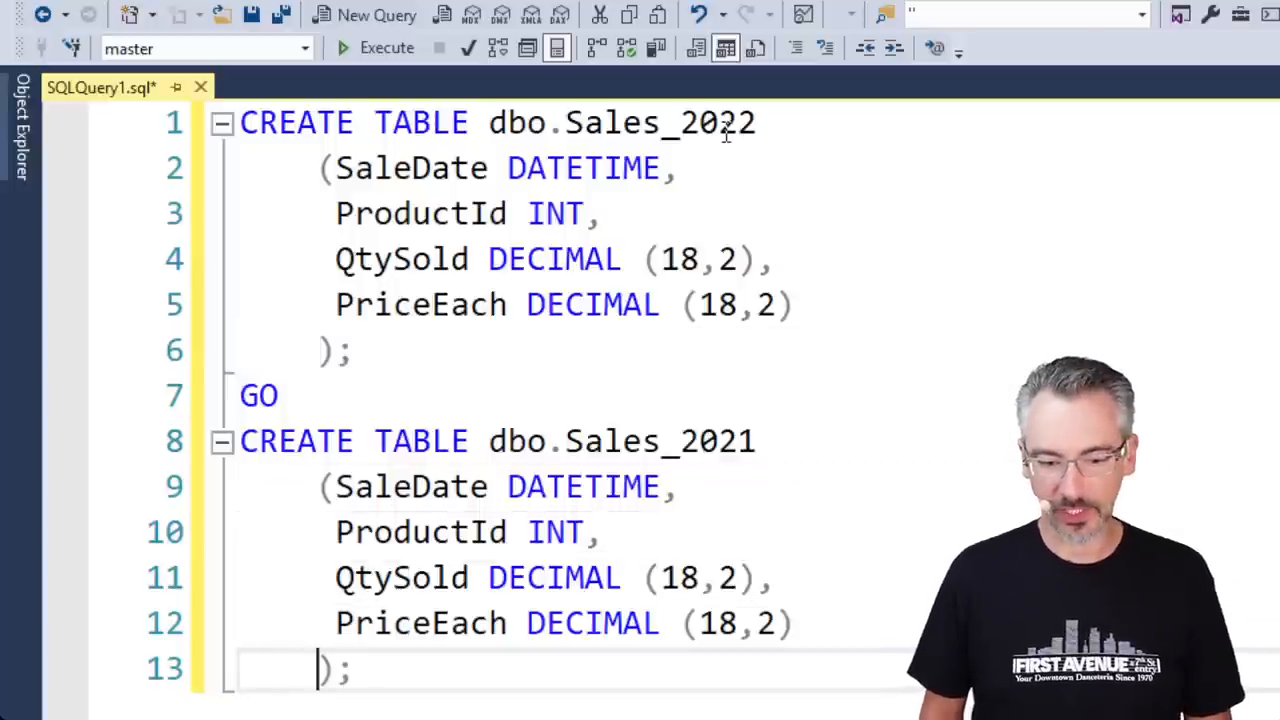
{"action": "type", "text": "GO"}
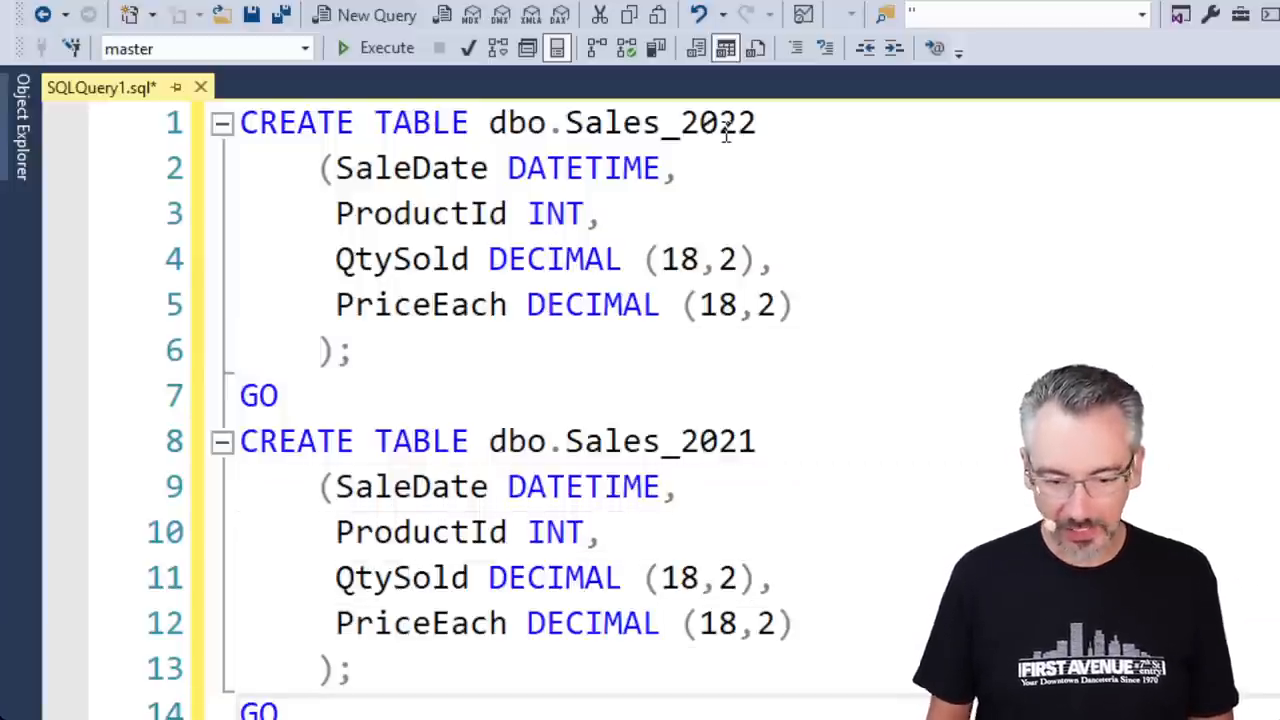
{"action": "scroll", "scroll_direction": "down", "scroll_amount": 3}
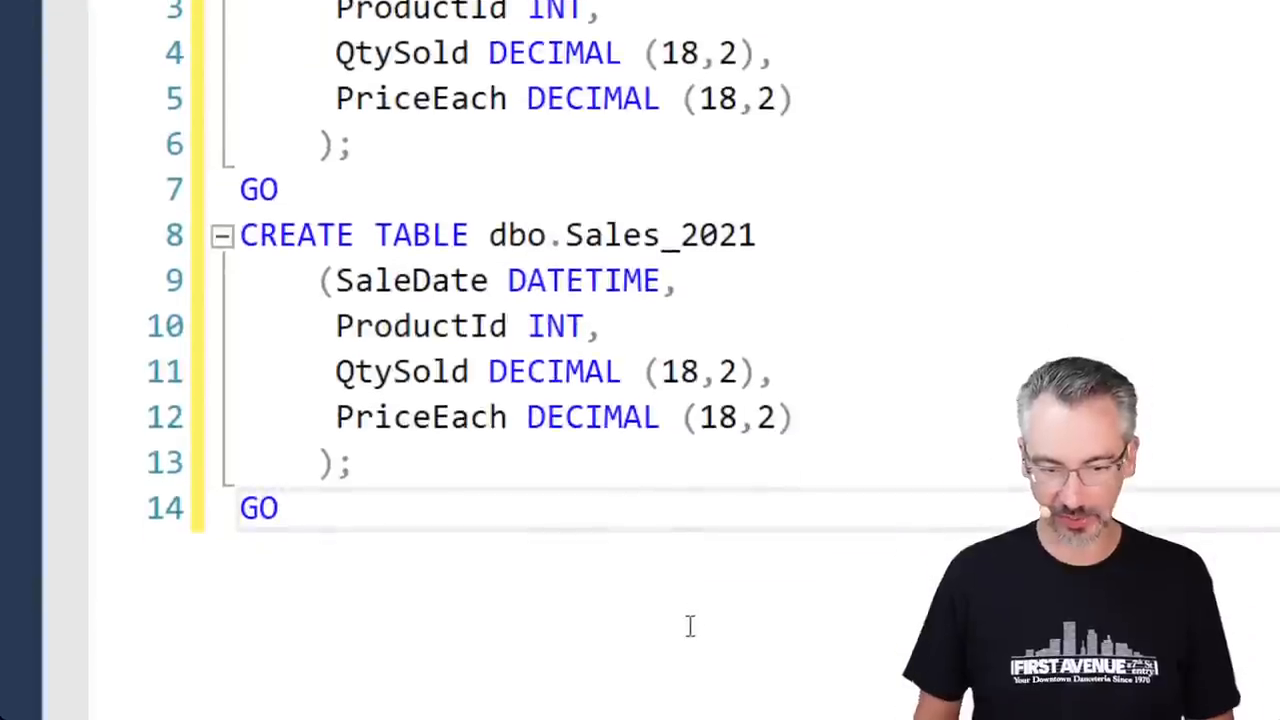
- Write view dbo.Sales selecting SaleDate, ProductId, QtySold, PriceEach from both yearly tables via UNION ALL
{"action": "type", "text": "CREATE OR"}
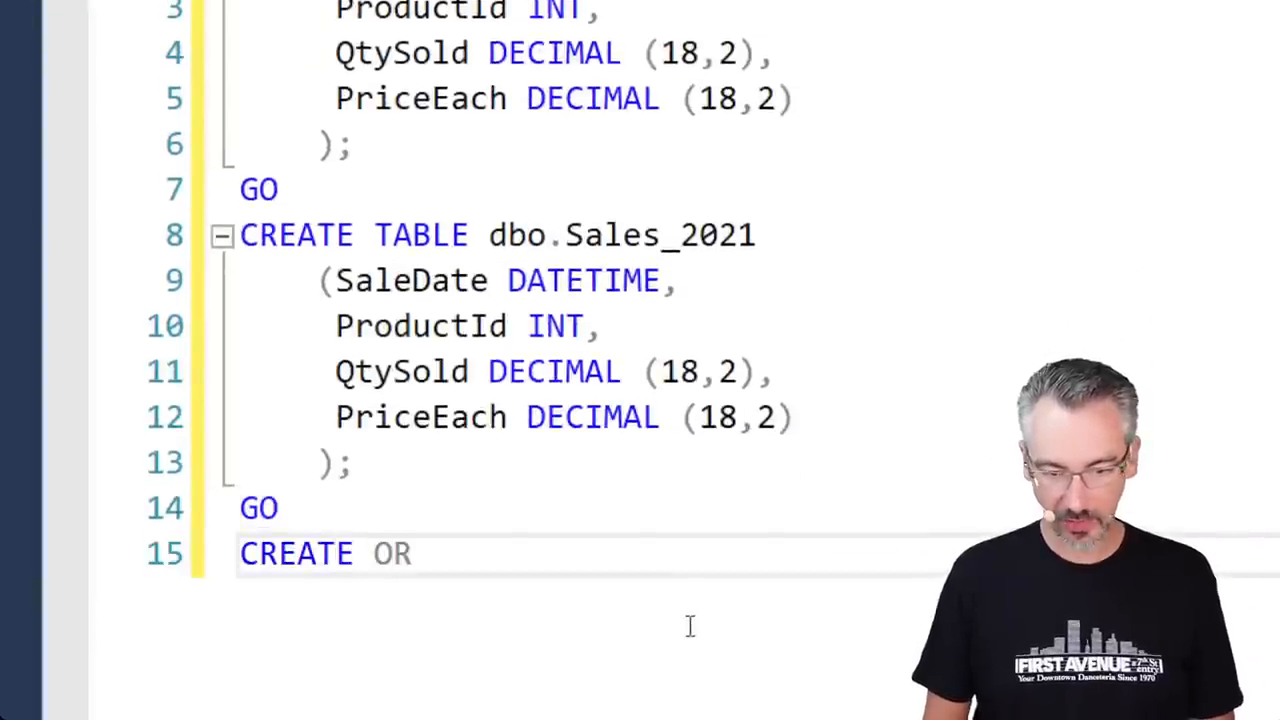
{"action": "type", "text": "ALTER VIEW dbo.S"}
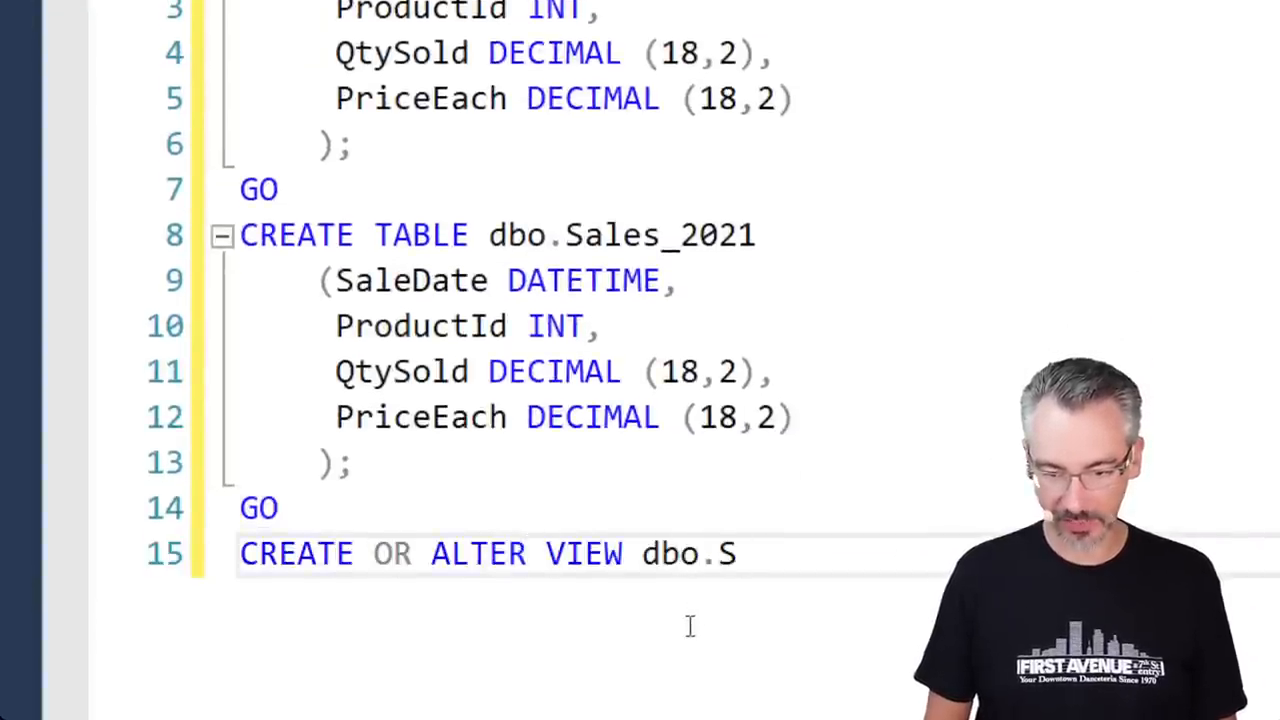
{"action": "type", "text": "ales AS"}
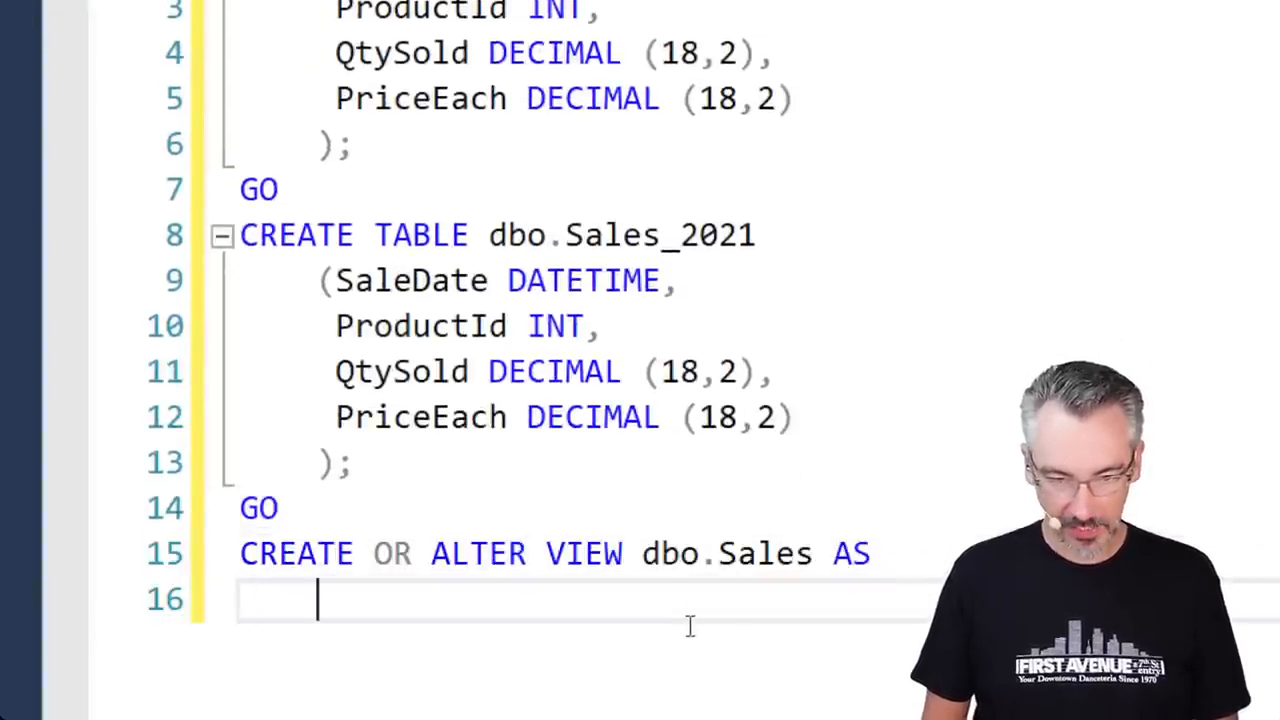
{"action": "type", "text": "SELECT SaleDate"}
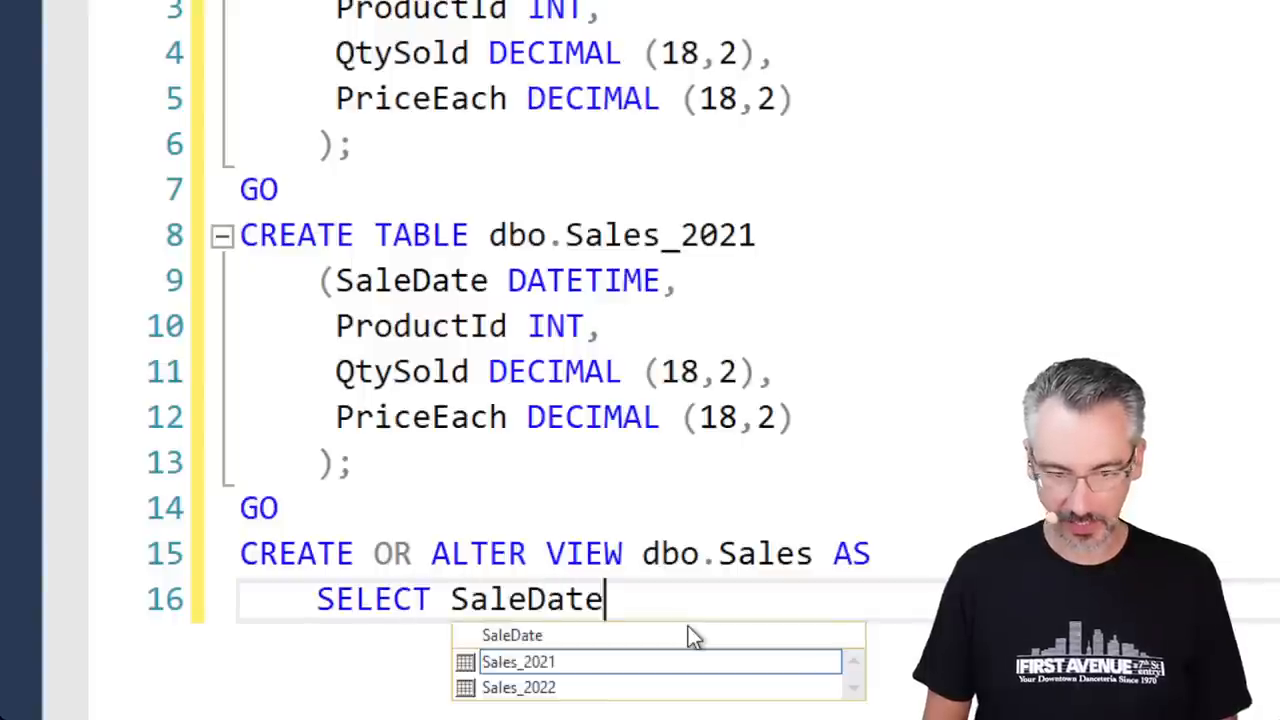
{"action": "type", "text": ", ProductId, QtySo"}
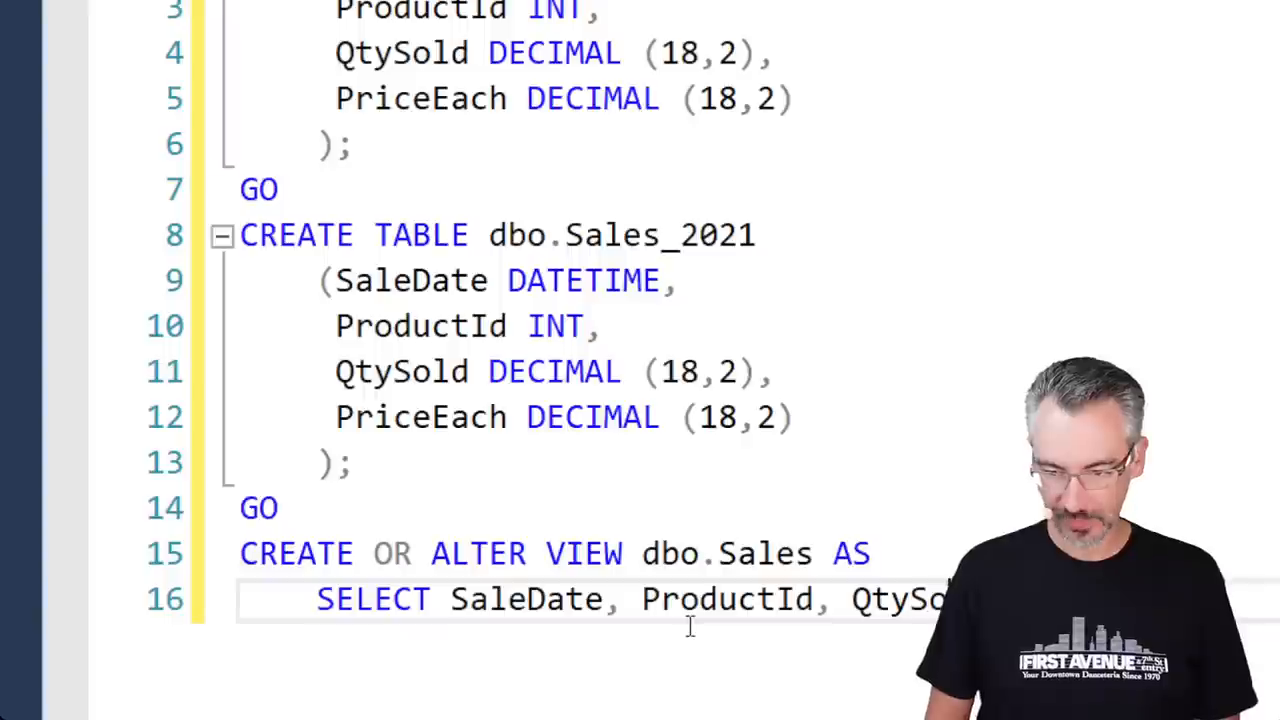
{"action": "type", "text": ",Pric"}
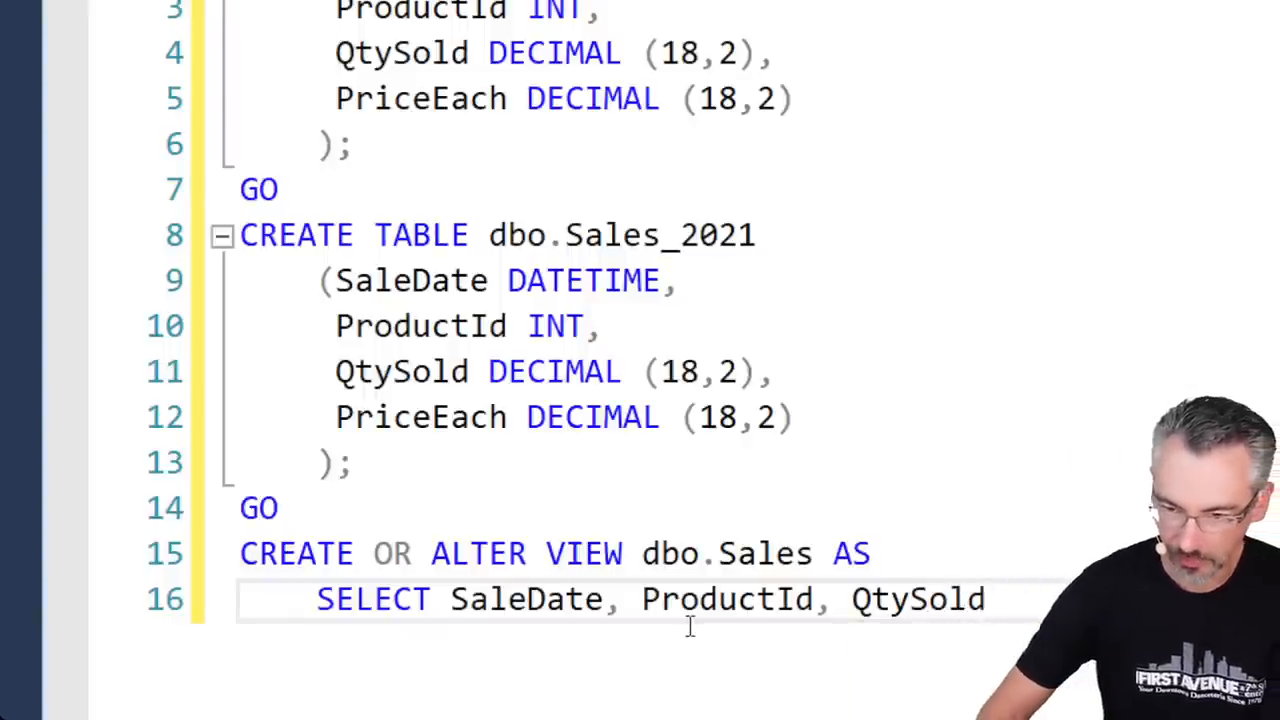
{"action": "type", "text": ", Pr"}
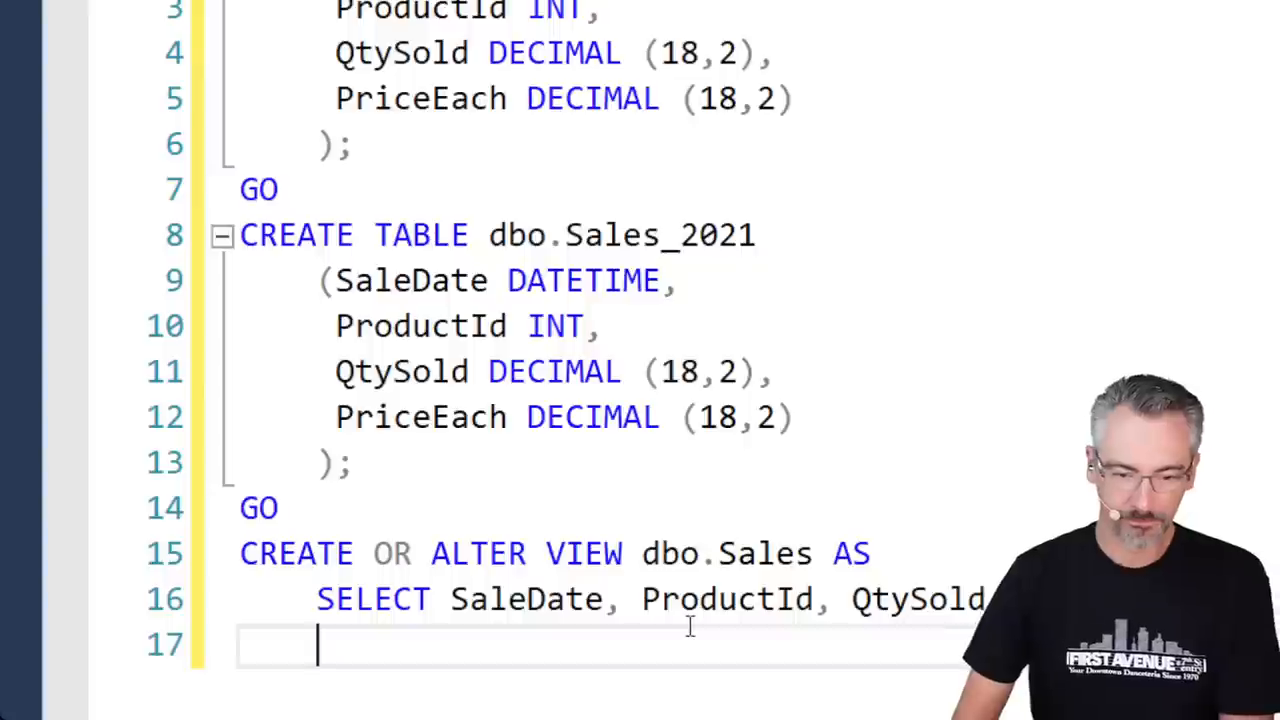
{"action": "type", "text": "FROM dbo.Sales_2022"}
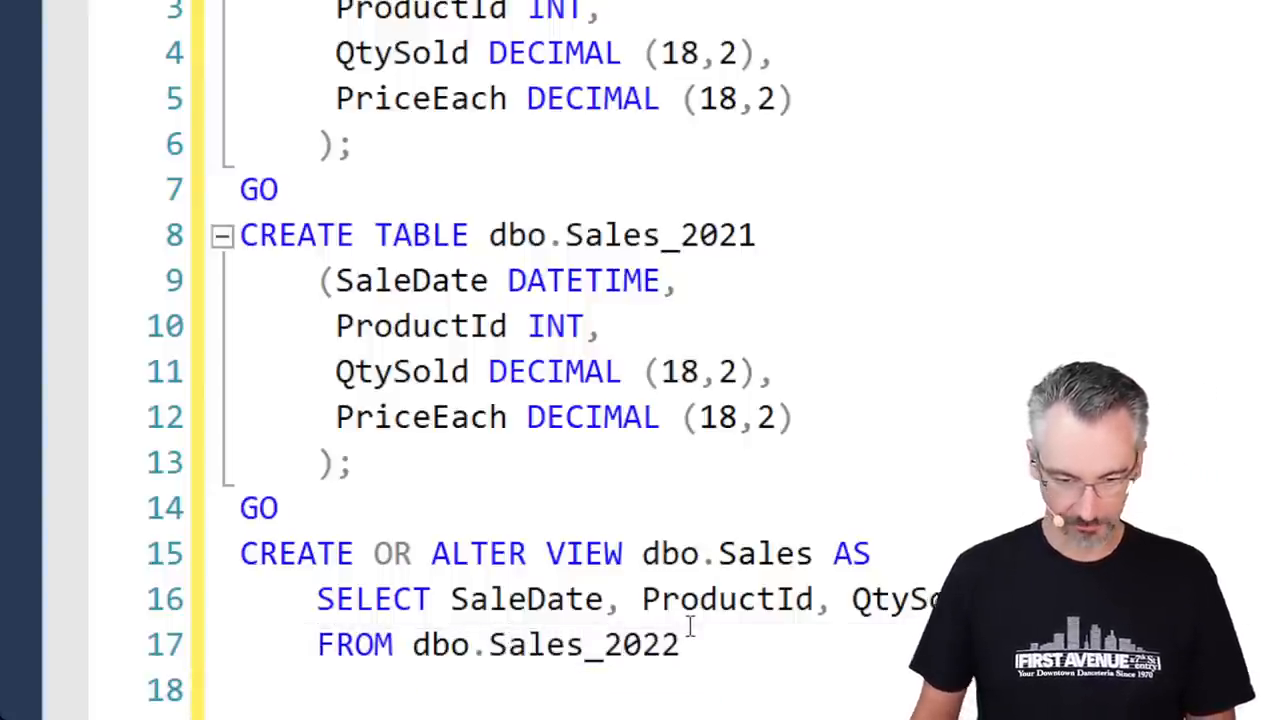
{"action": "type", "text": "UNIOIN ALL"}
{"action": "type", "text": ","}
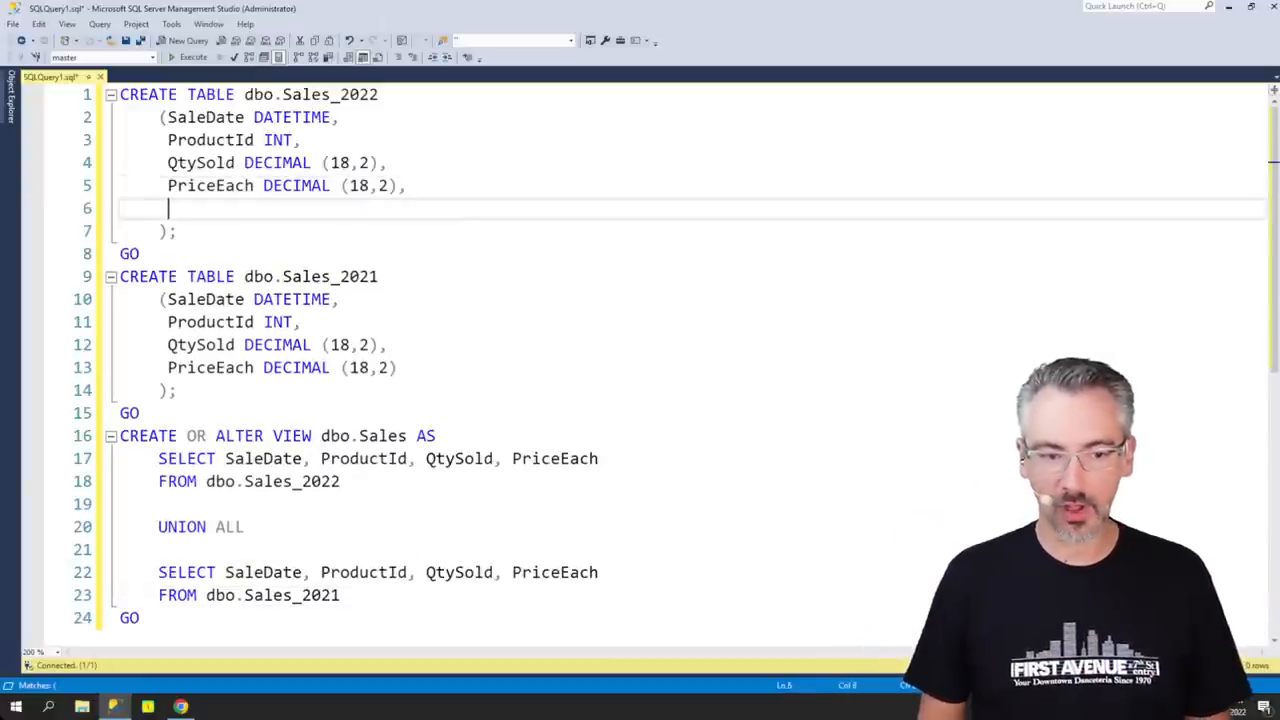
- Add SalespersonID INT to Sales_2022 and begin adding SalespersonID to the view's first SELECT
{"action": "type", "text": "SalespersonID INT"}
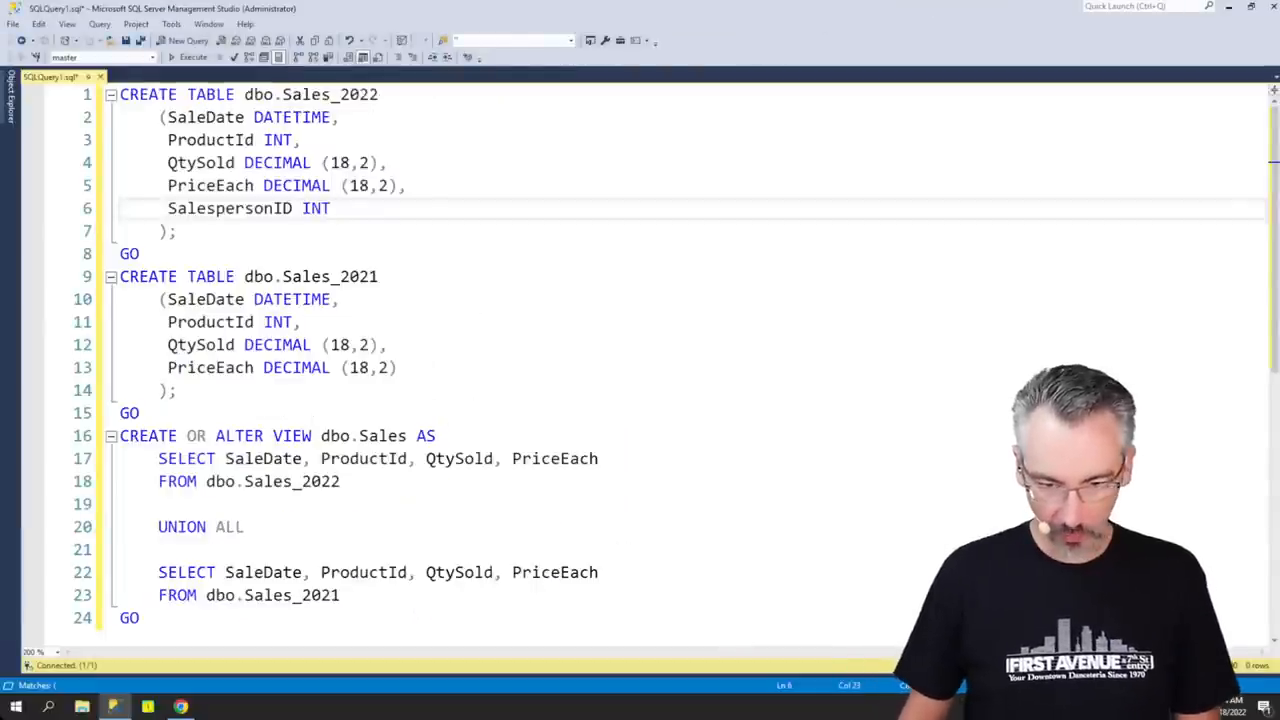
{"action": "type", "text": ","}
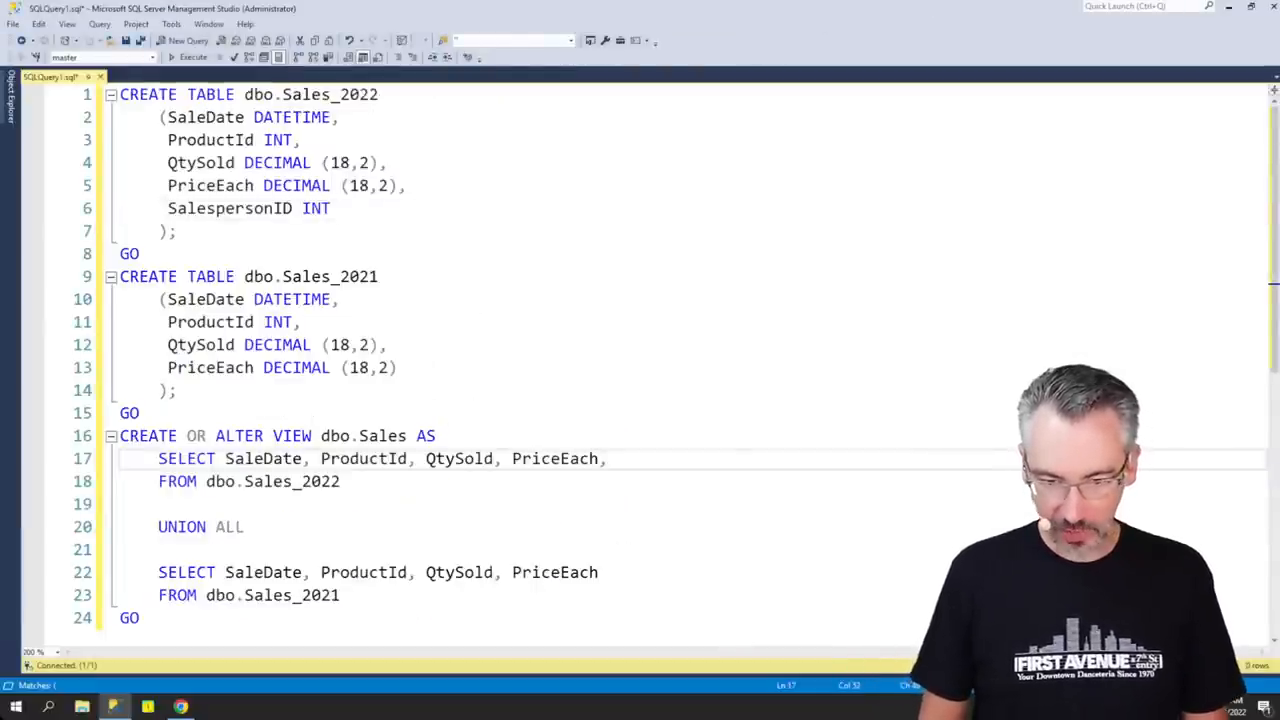
{"action": "type", "text": "SalespersonI"}
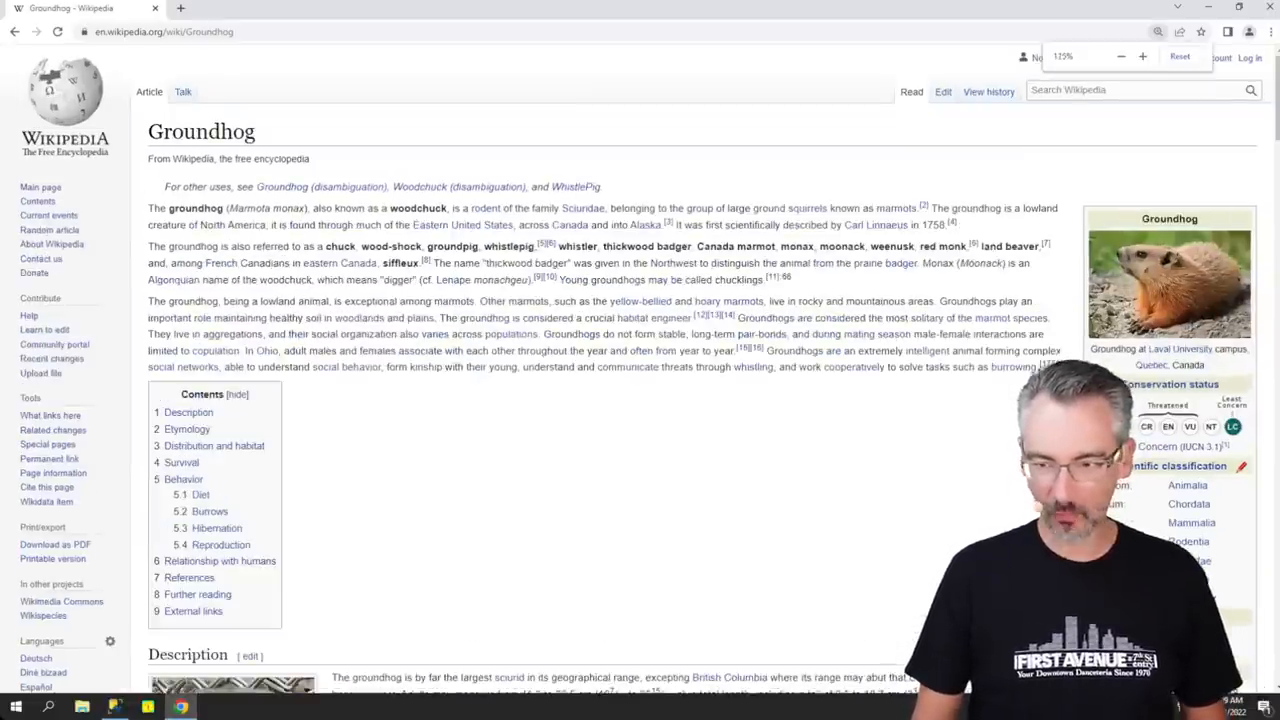
- Jump to the Groundhog article's '6 Relationship with humans' section via the Contents box
{"action": "left_click", "coordinate": [1142, 56]}
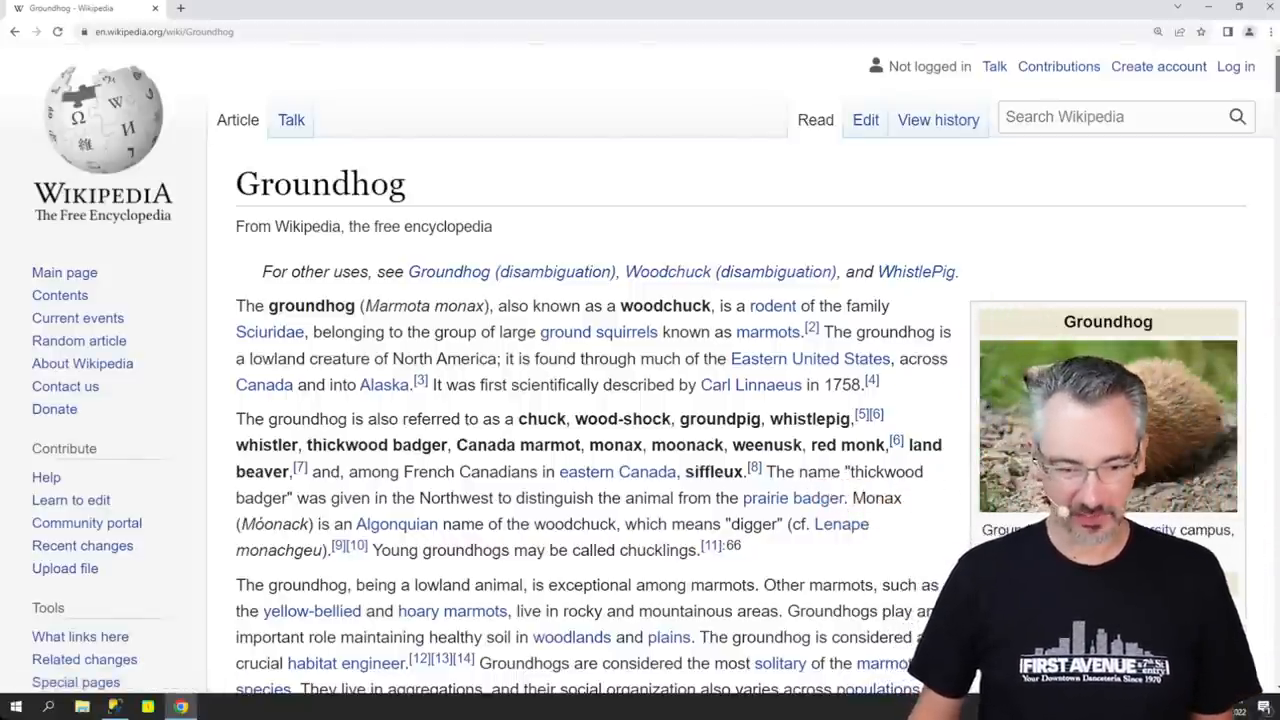
{"action": "scroll", "scroll_direction": "down", "scroll_amount": 3}
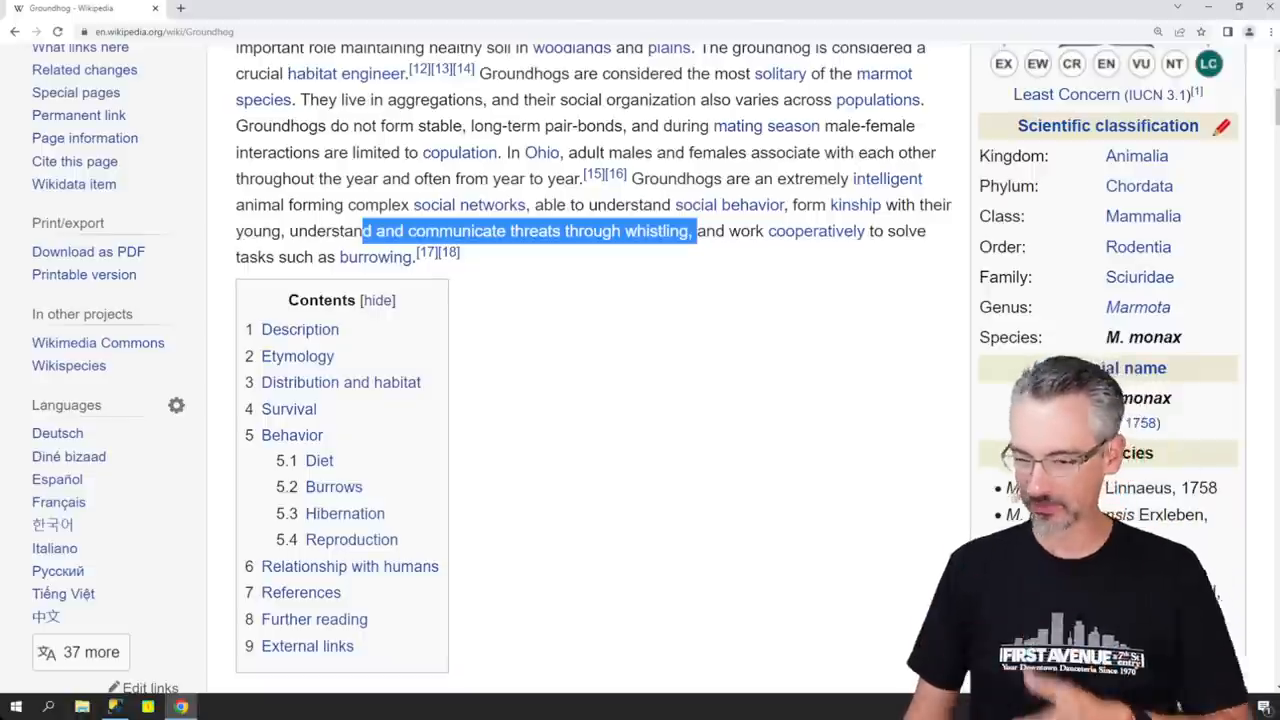
{"action": "scroll", "scroll_direction": "down", "scroll_amount": 3}
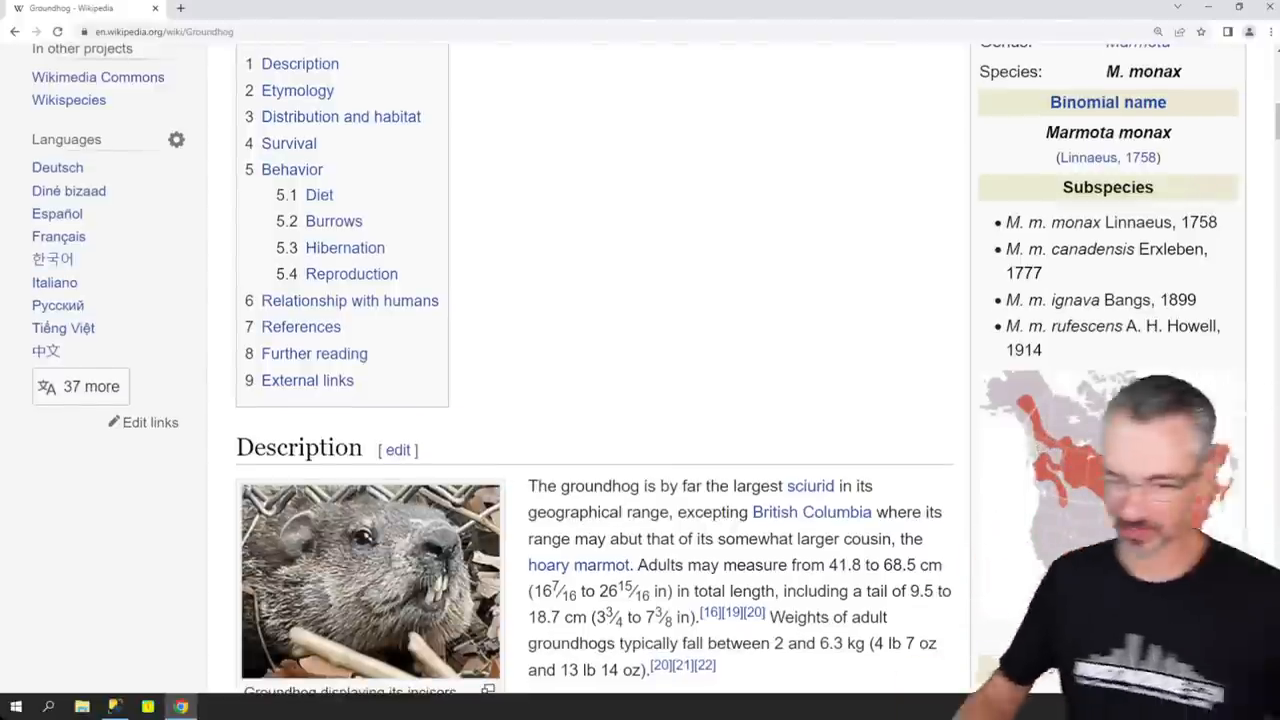
{"action": "scroll", "scroll_direction": "down", "scroll_amount": 3}
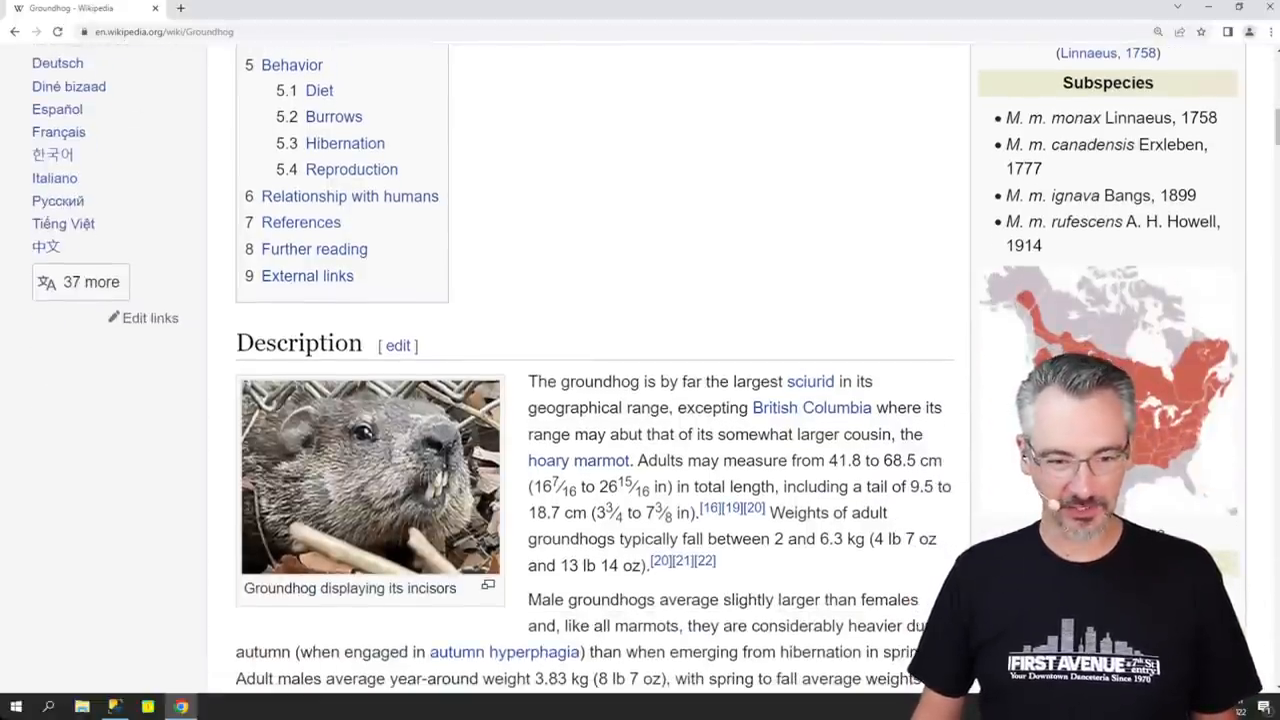
{"action": "left_click", "coordinate": [349, 196]}
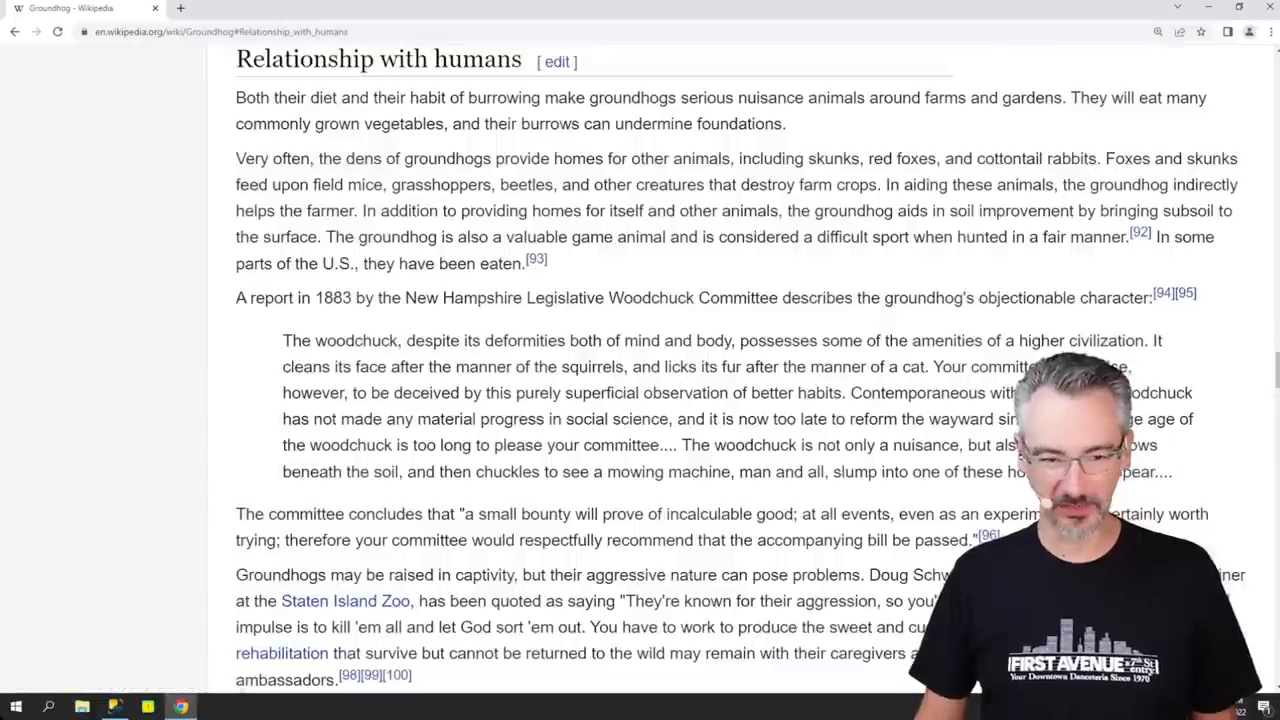
- Highlight the hepatitis B liver cancer research sentence, then return to the article's top
{"action": "scroll", "scroll_direction": "down", "scroll_amount": 3}
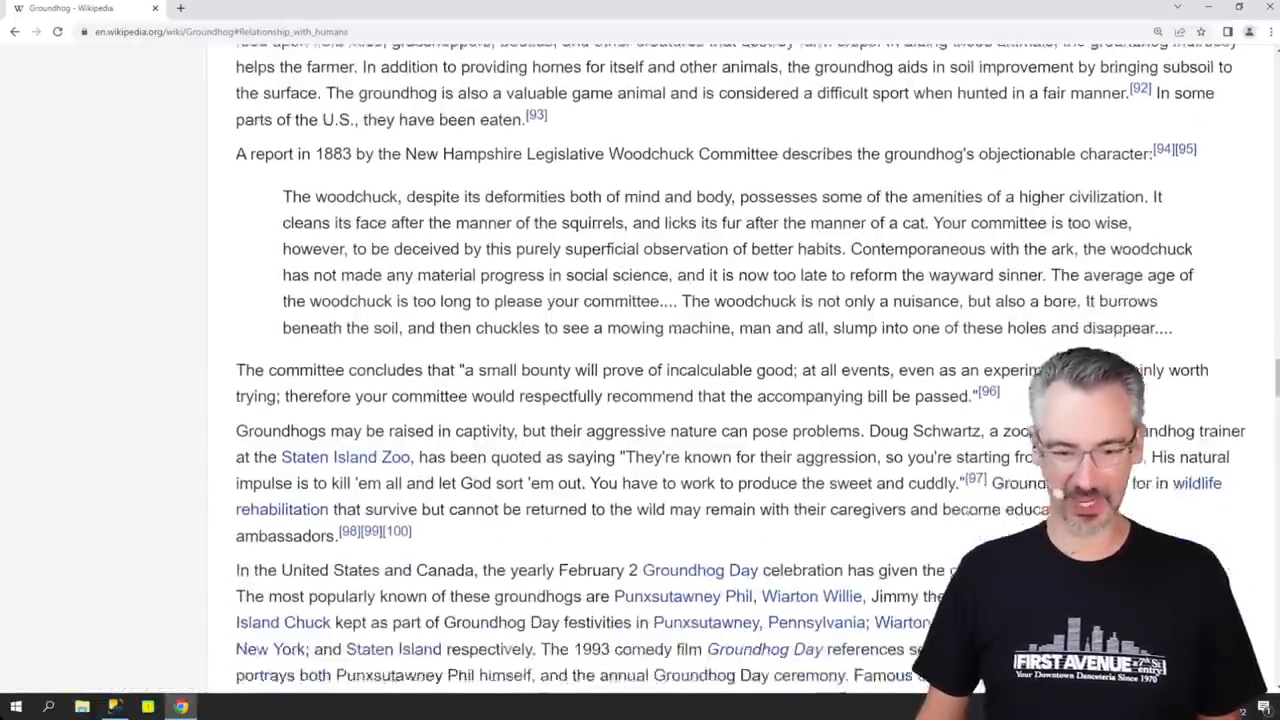
{"action": "scroll", "scroll_direction": "down", "scroll_amount": 3}
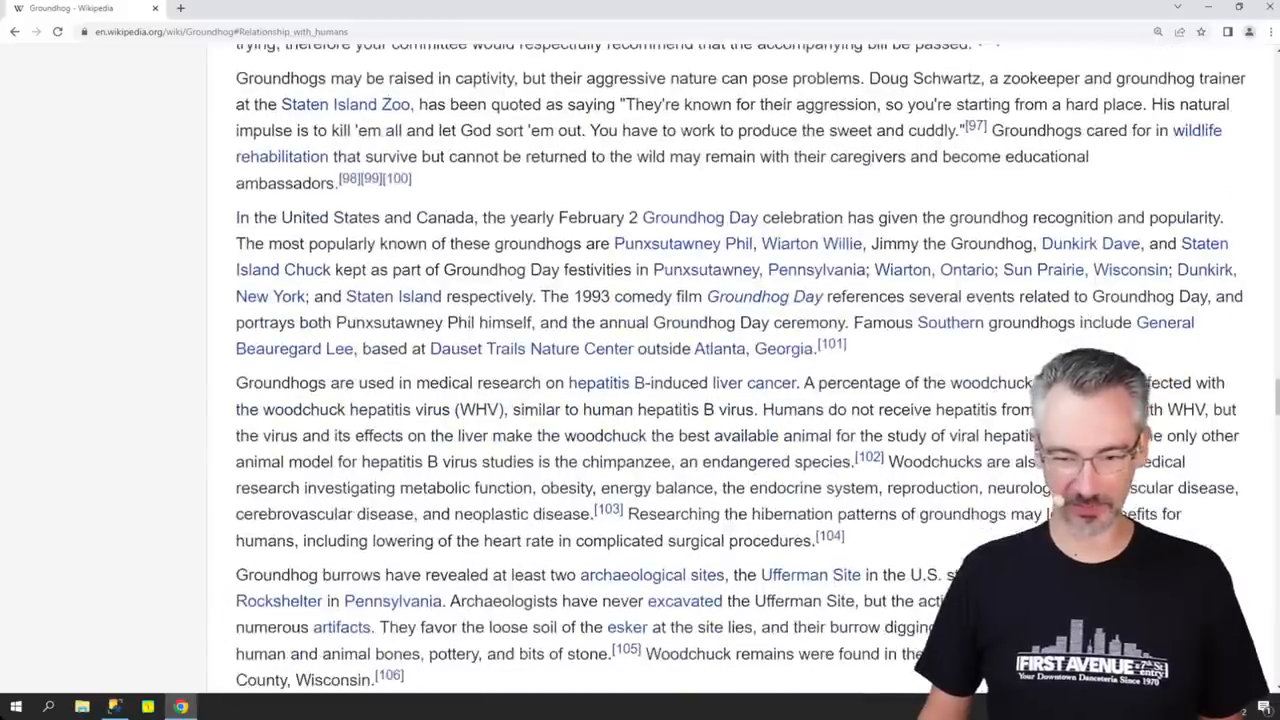
{"action": "scroll", "scroll_direction": "down", "scroll_amount": 3}
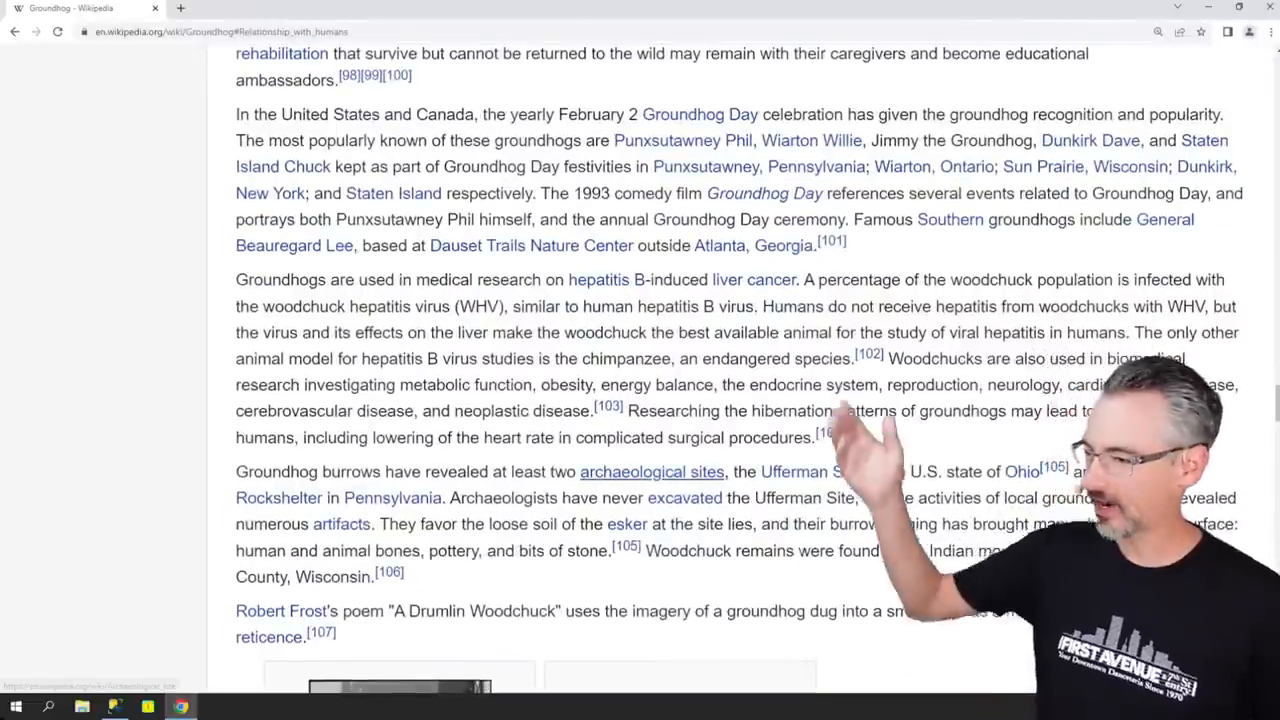
{"action": "mouse_move", "coordinate": [651, 471]}
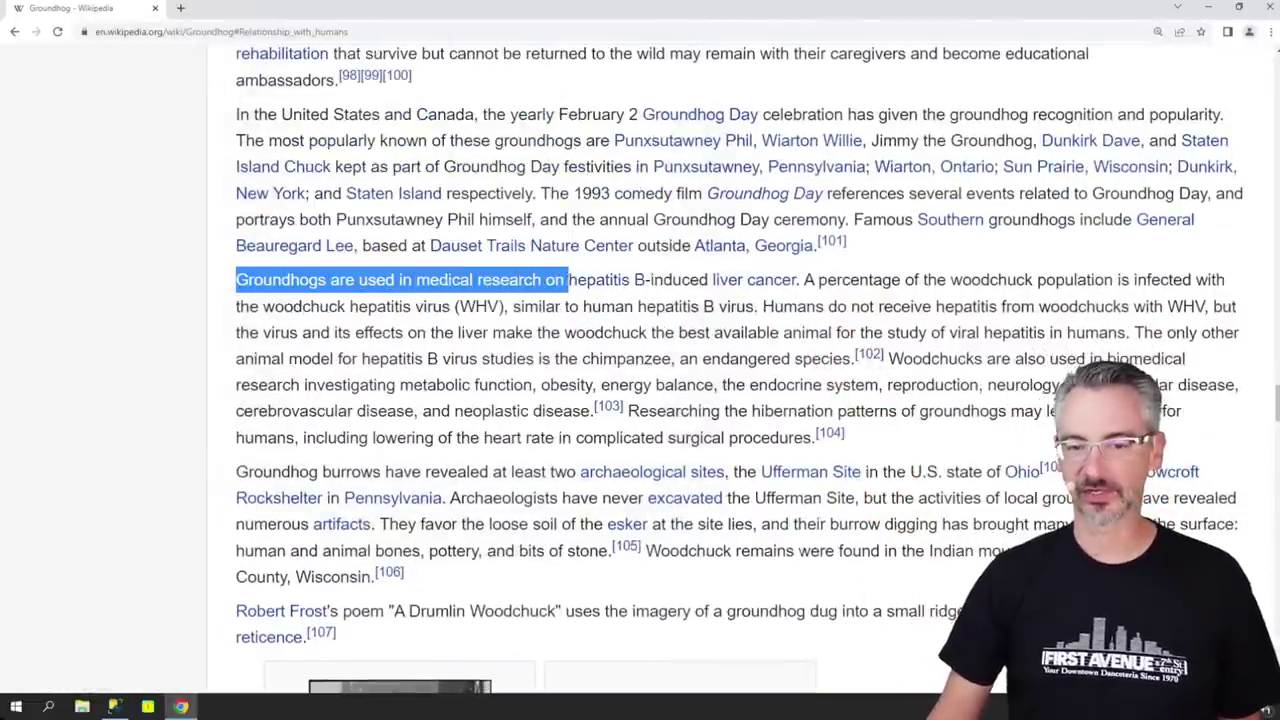
{"action": "mouse_move", "coordinate": [753, 279]}
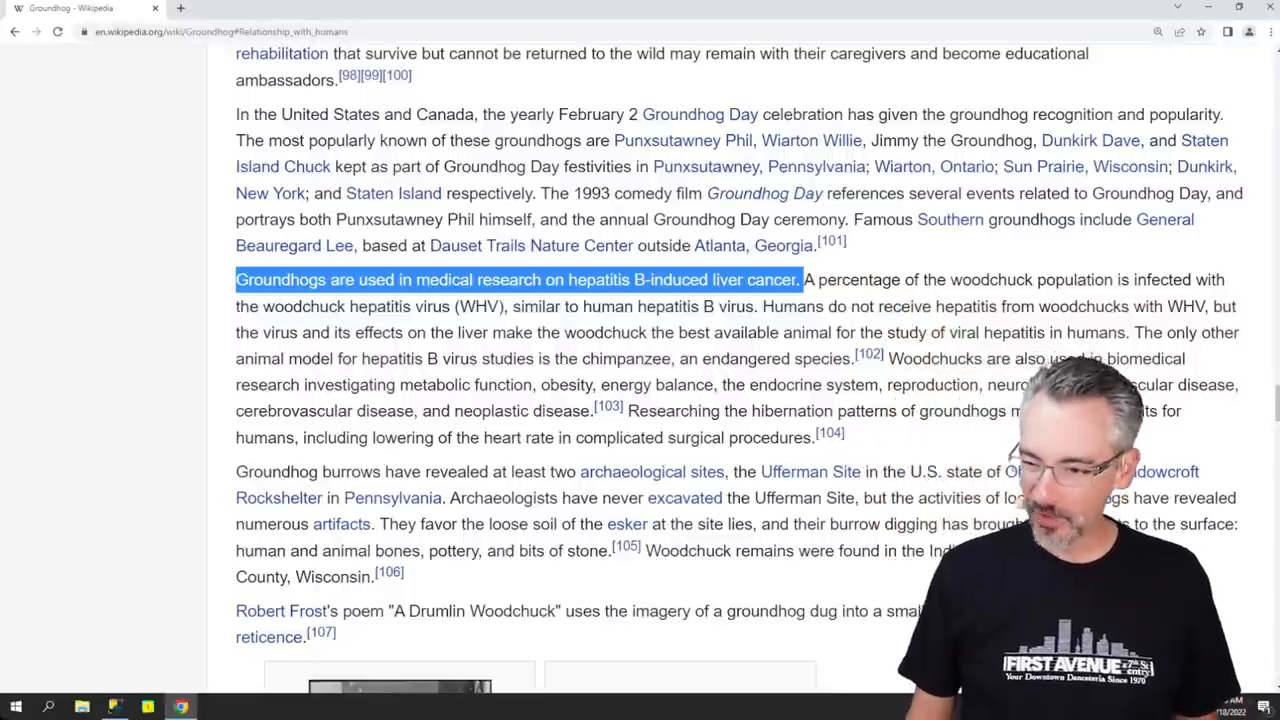
{"action": "scroll", "scroll_direction": "up", "scroll_amount": 3}
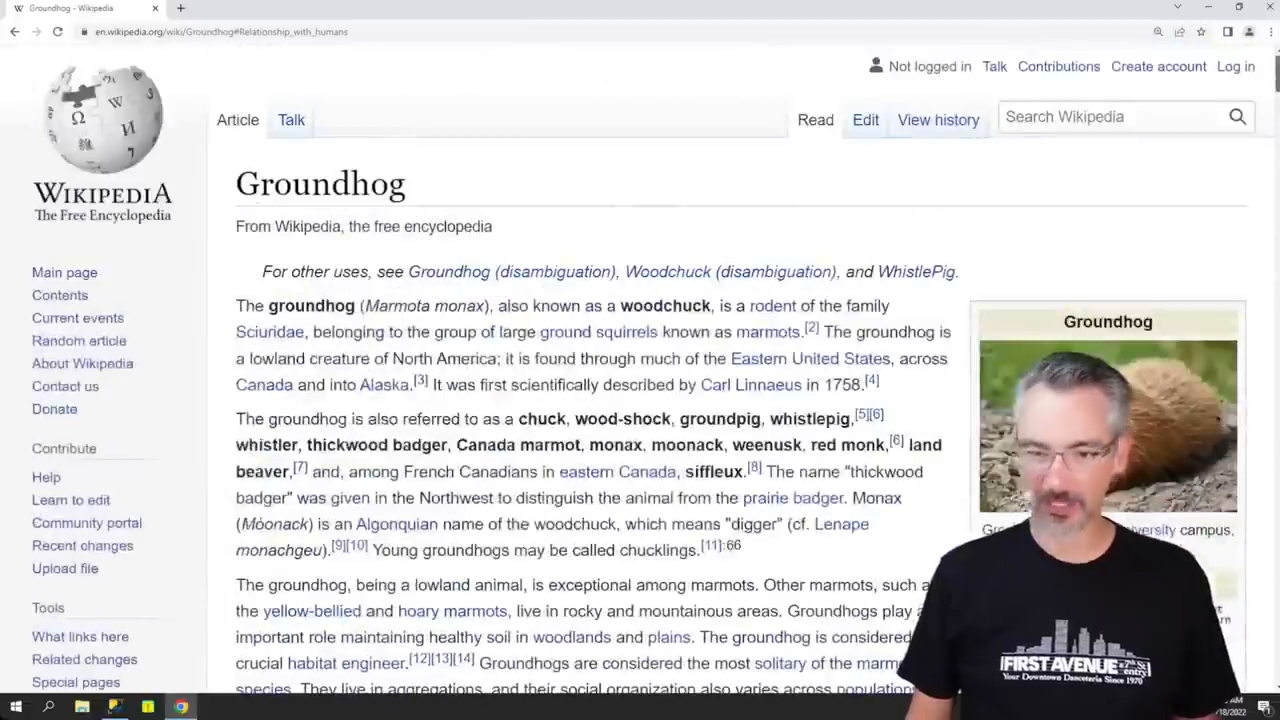